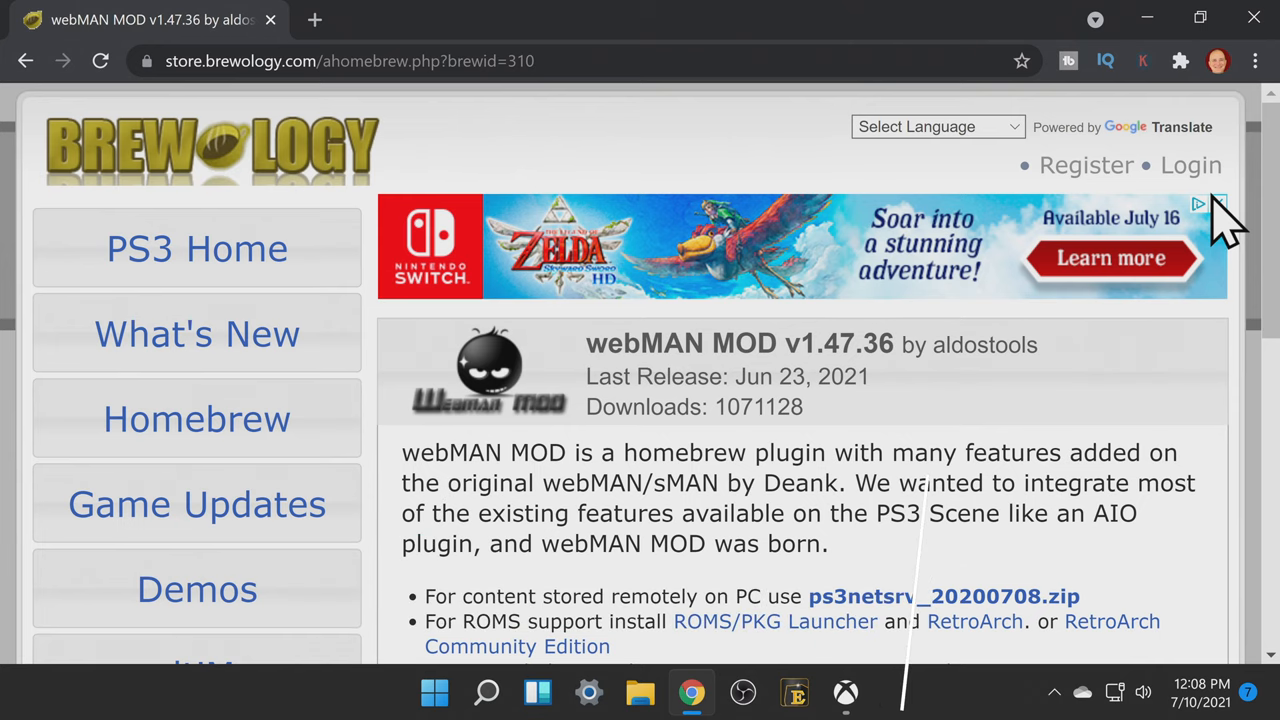
Download webMAN MOD v1.47.36 from the Previous Versions table on Brewology
{"action": "scroll", "scroll_direction": "down", "scroll_amount": 3}
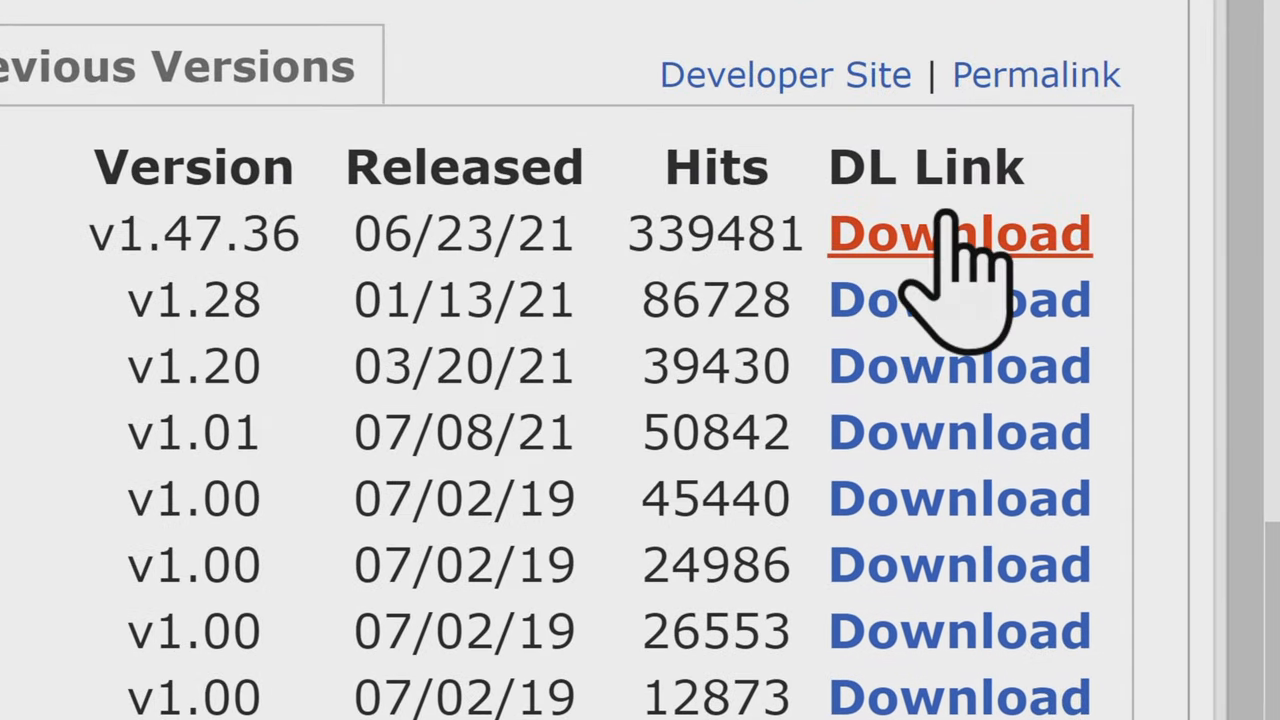
{"action": "left_click", "coordinate": [960, 232]}
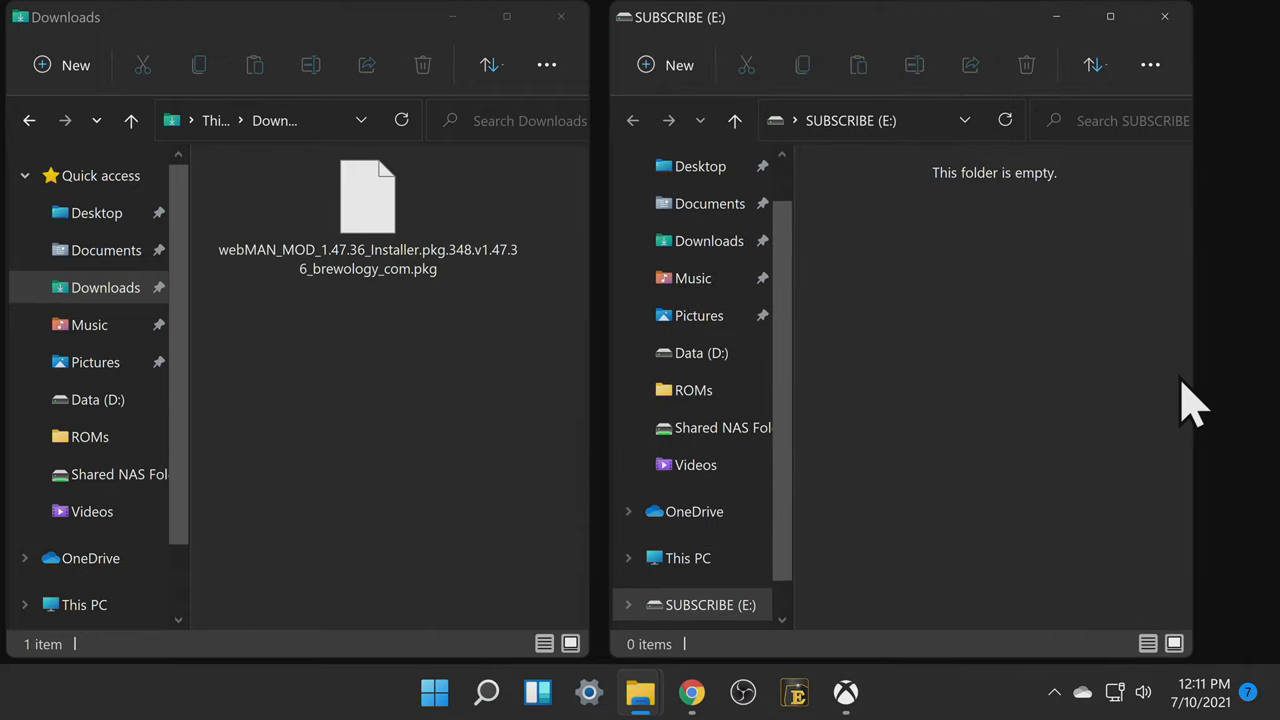
Copy the webMAN_MOD installer .pkg from Downloads onto the SUBSCRIBE (E:) drive and close Downloads
{"action": "left_click", "coordinate": [368, 200]}
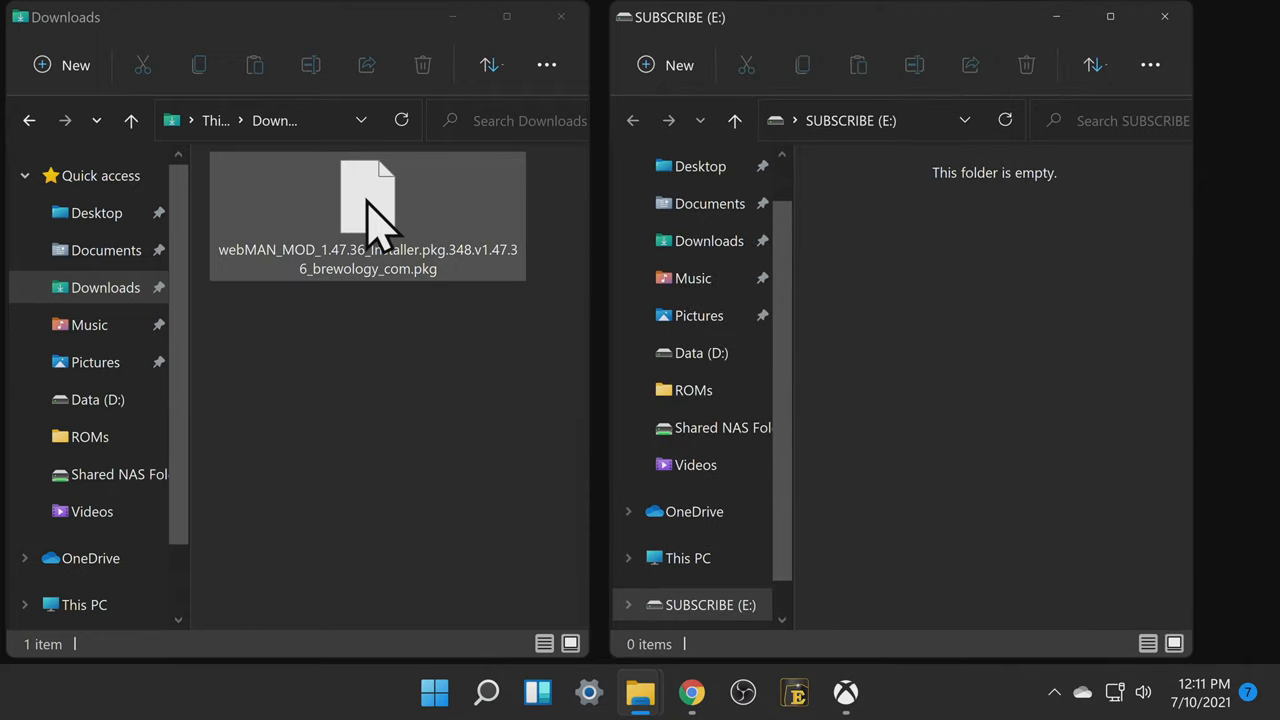
{"action": "left_click_drag", "start_coordinate": [368, 200], "coordinate": [996, 330]}
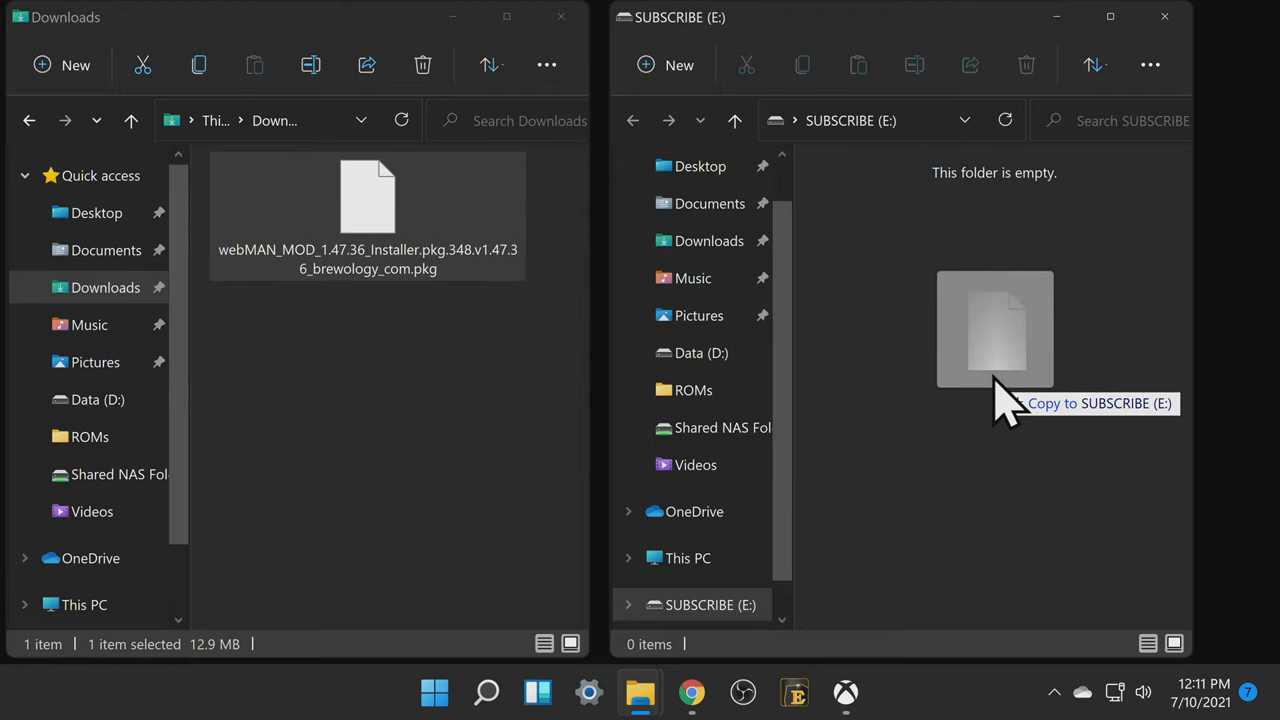
{"action": "left_click_drag", "start_coordinate": [368, 210], "coordinate": [994, 330]}
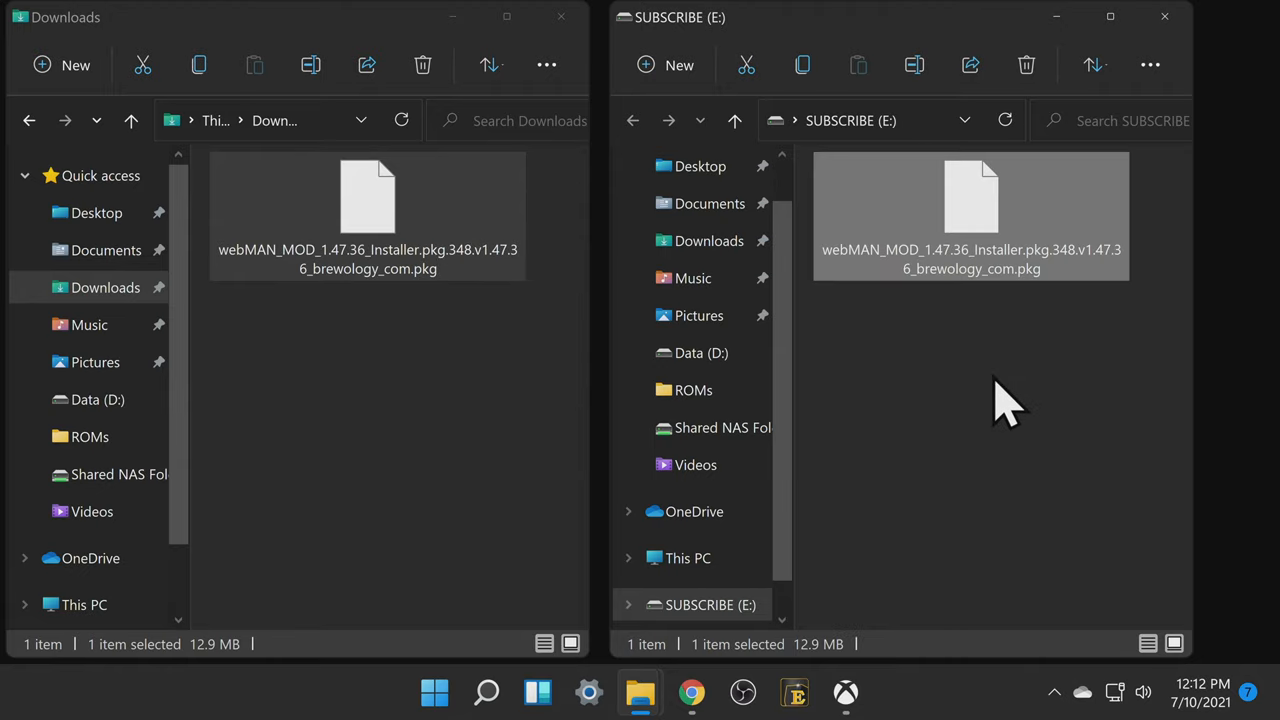
{"action": "mouse_move", "coordinate": [560, 16]}
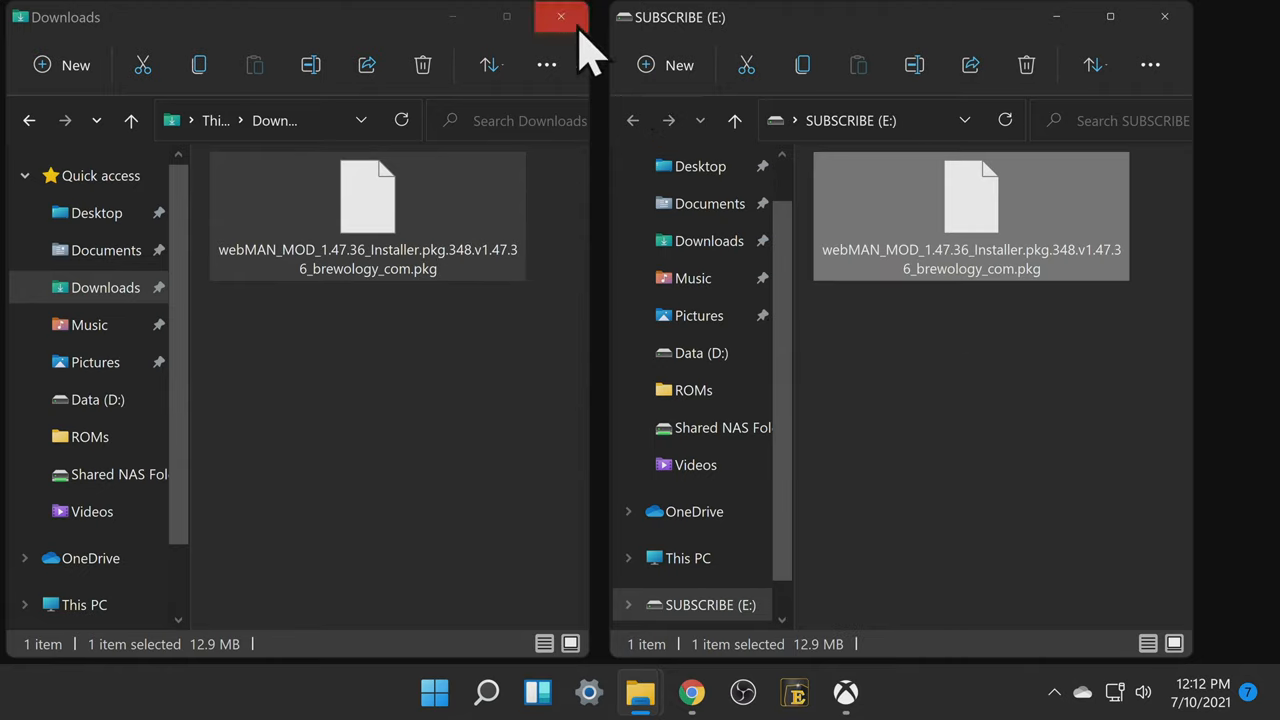
{"action": "left_click", "coordinate": [560, 16]}
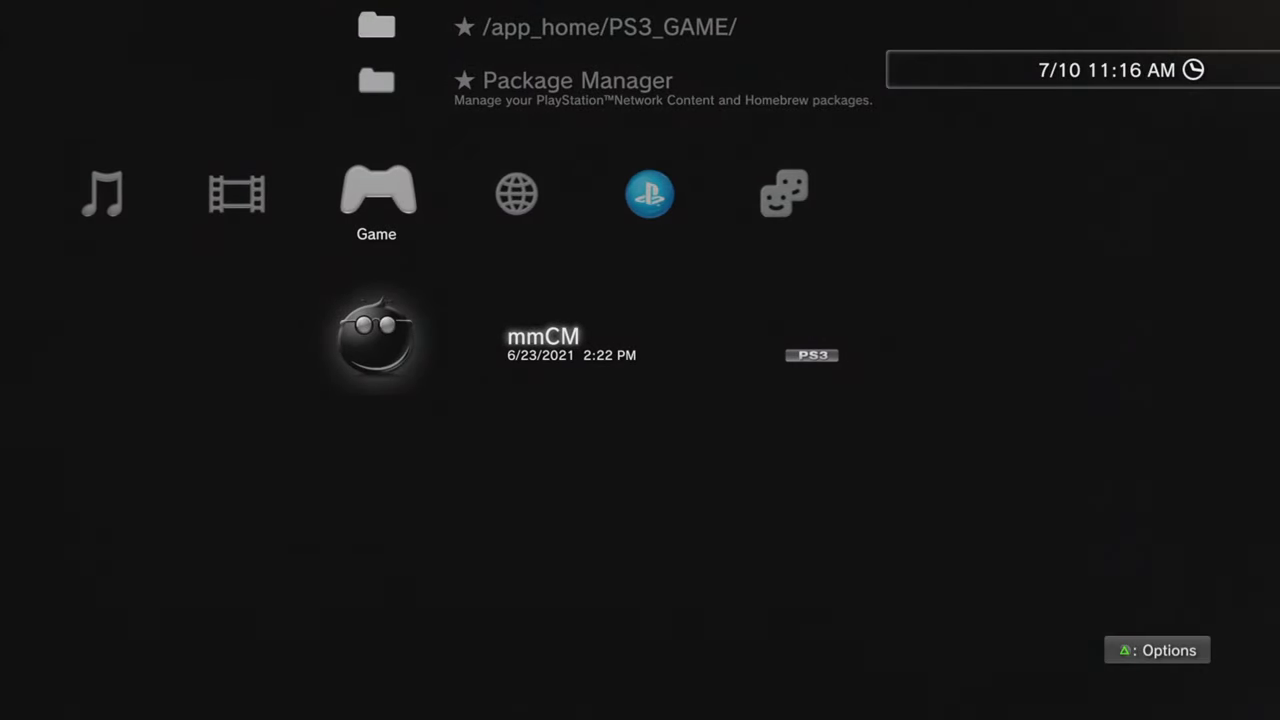
Browse the XMB Game column to Package Manager, PS3_GAME and mmCM
{"action": "scroll", "scroll_direction": "down", "scroll_amount": 3}
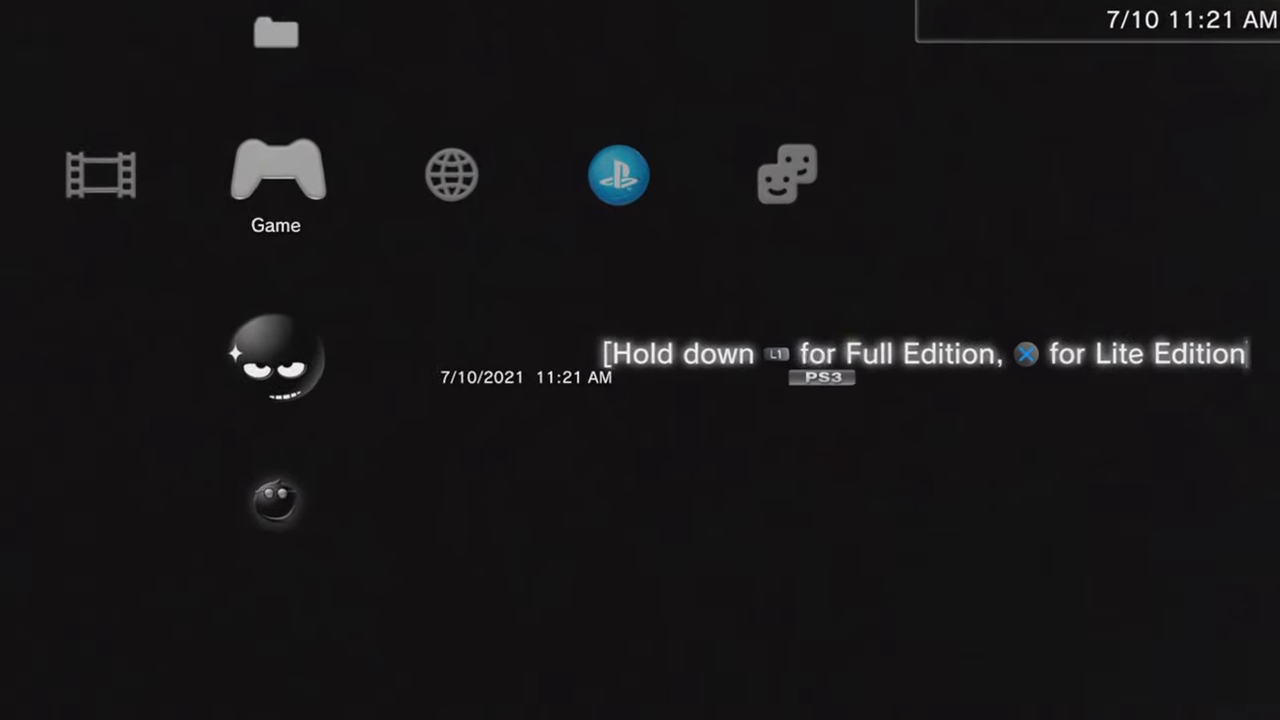
Reach the installed webMAN MOD installer icon asking Full or Lite Edition in the Game column
{"action": "scroll", "scroll_direction": "left", "scroll_amount": 3}
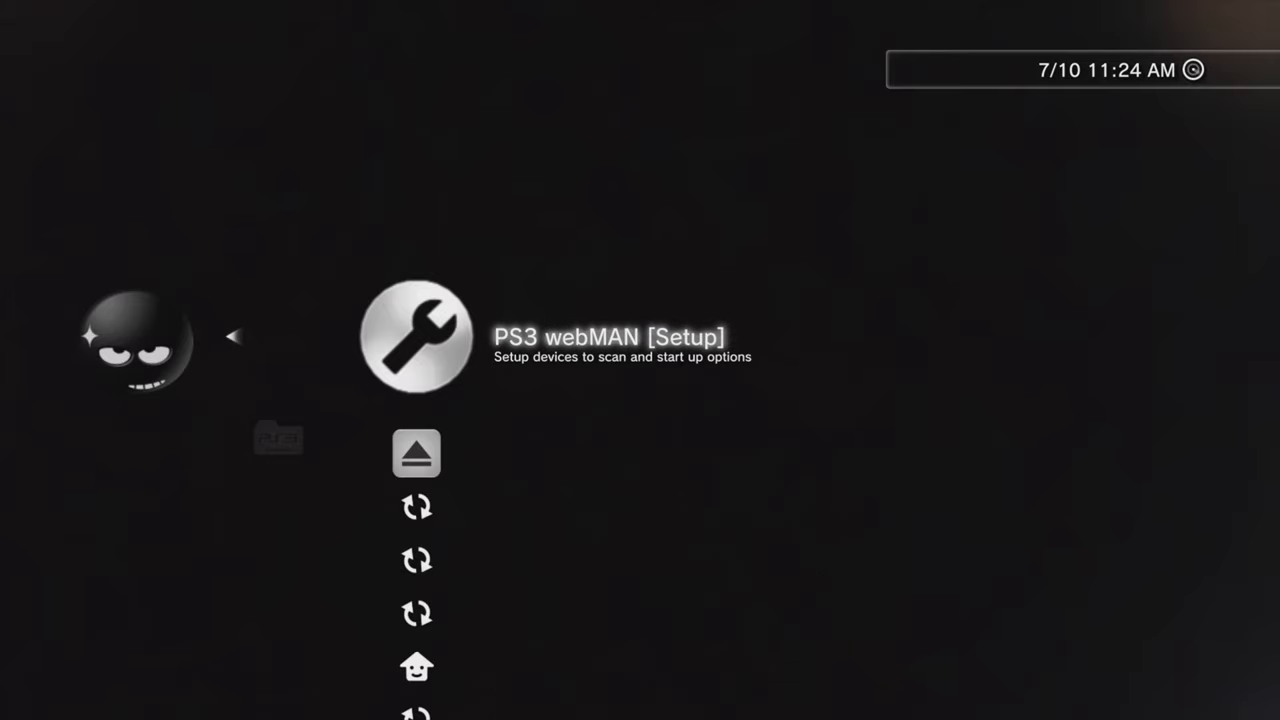
Launch PS3 webMAN [Setup] to load the webMAN MOD 1.47.36 setup page in the PS3 browser
{"action": "left_click", "coordinate": [416, 336]}
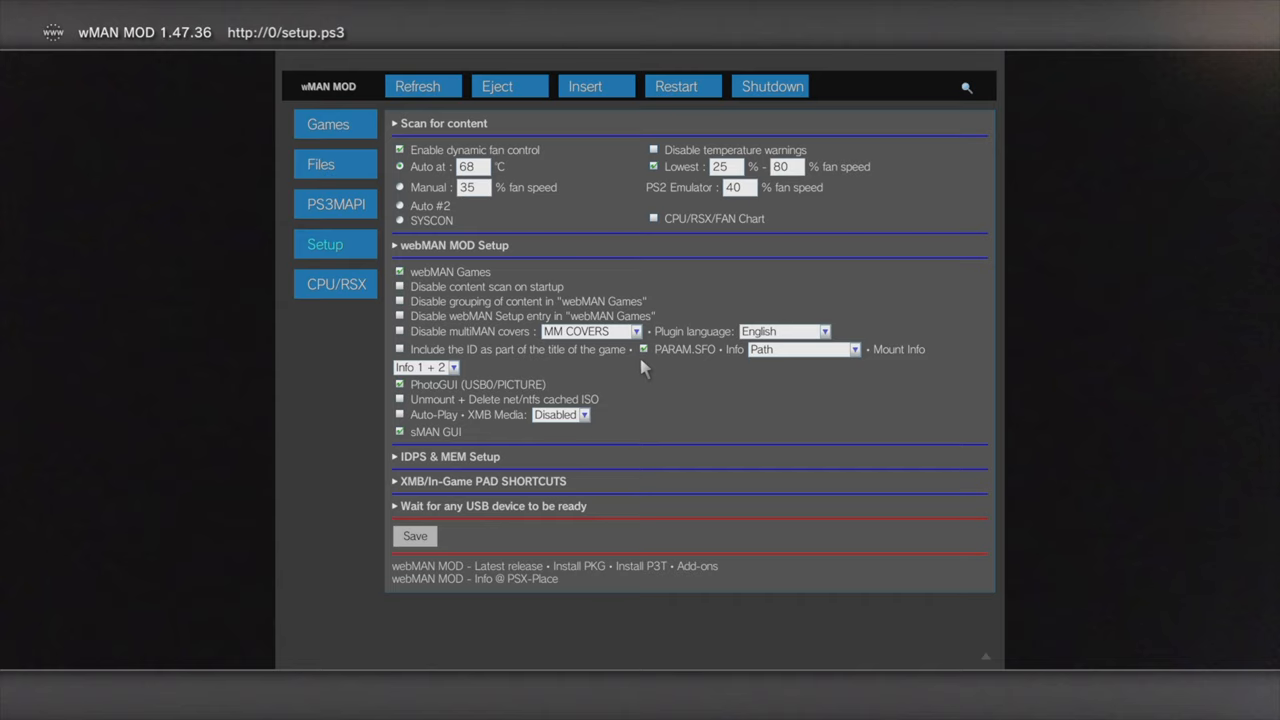
{"action": "mouse_move", "coordinate": [488, 220]}
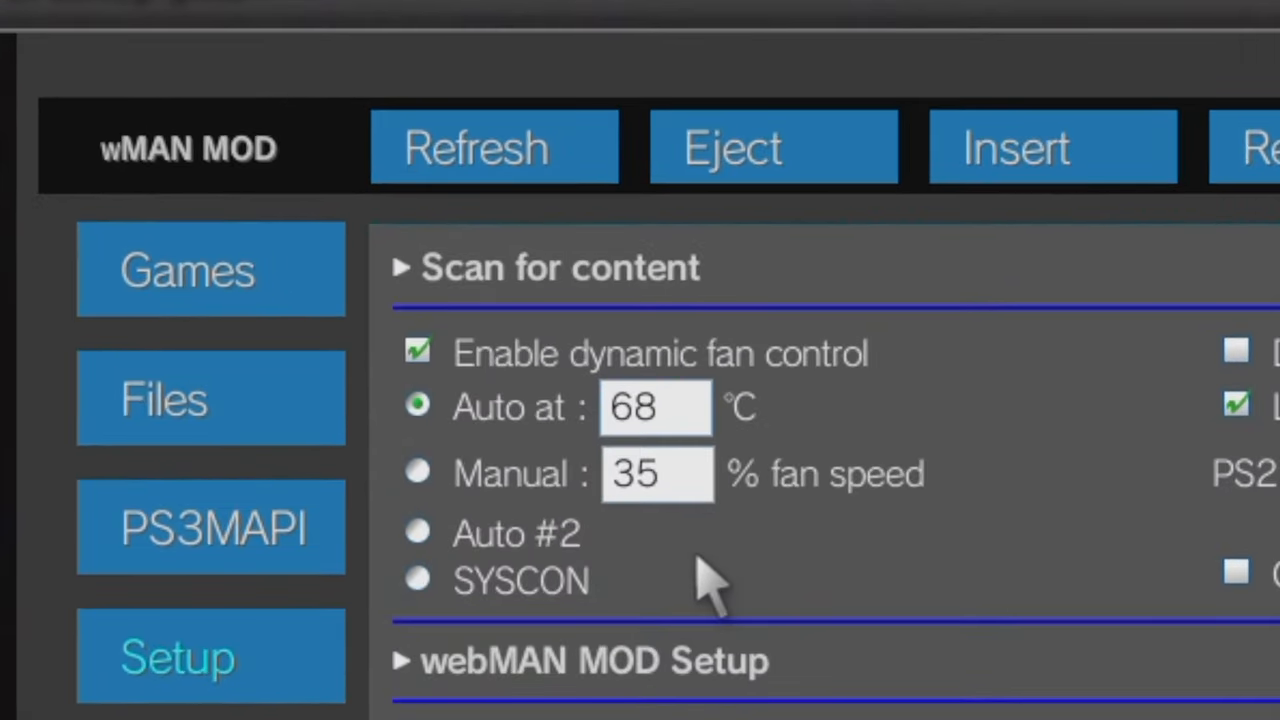
{"action": "mouse_move", "coordinate": [560, 590]}
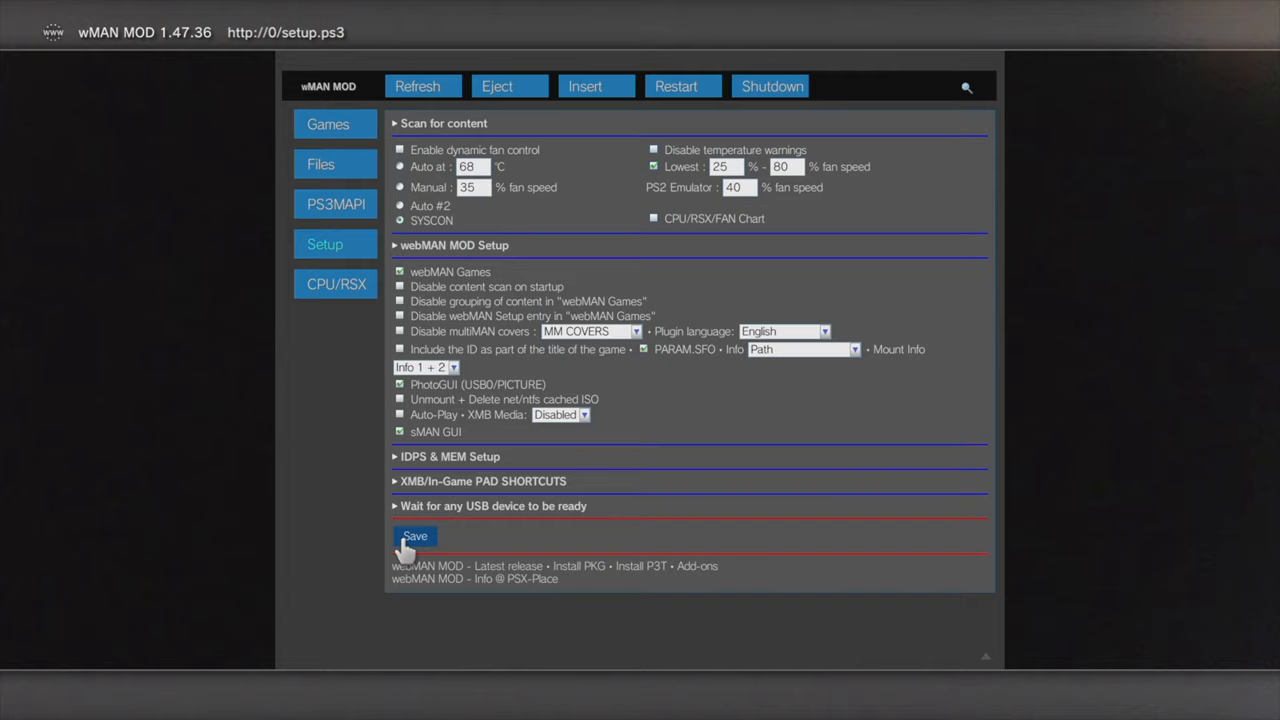
Save the setup with SYSCON fan control and go to the Games page
{"action": "left_click", "coordinate": [414, 536]}
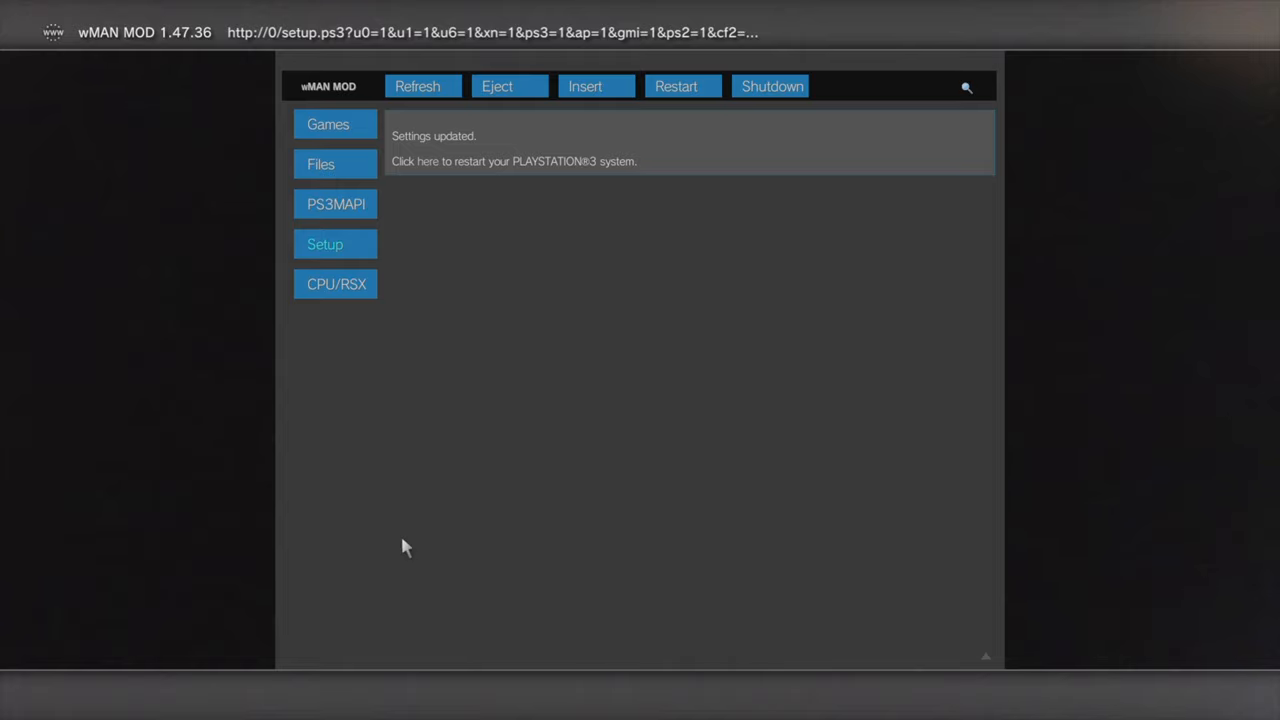
{"action": "left_click", "coordinate": [328, 124]}
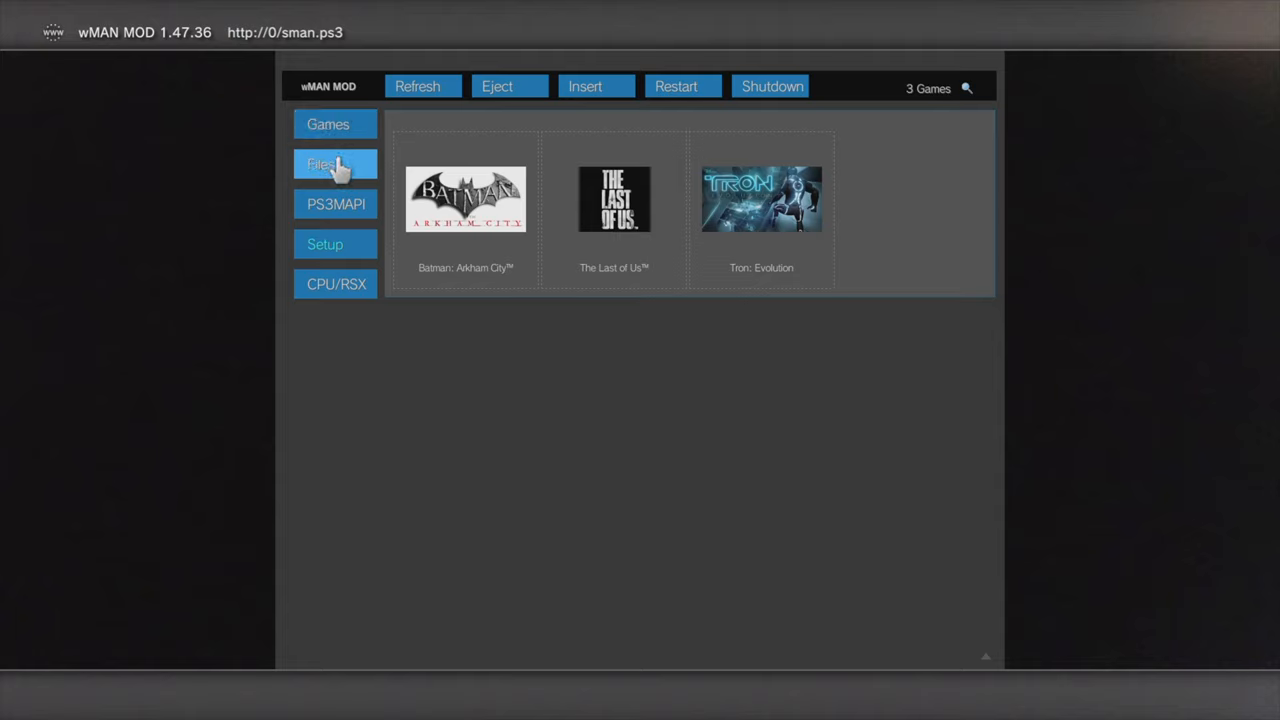
Switch from the three-game list to the Files page listing the PS3 root folders
{"action": "left_click", "coordinate": [336, 164]}
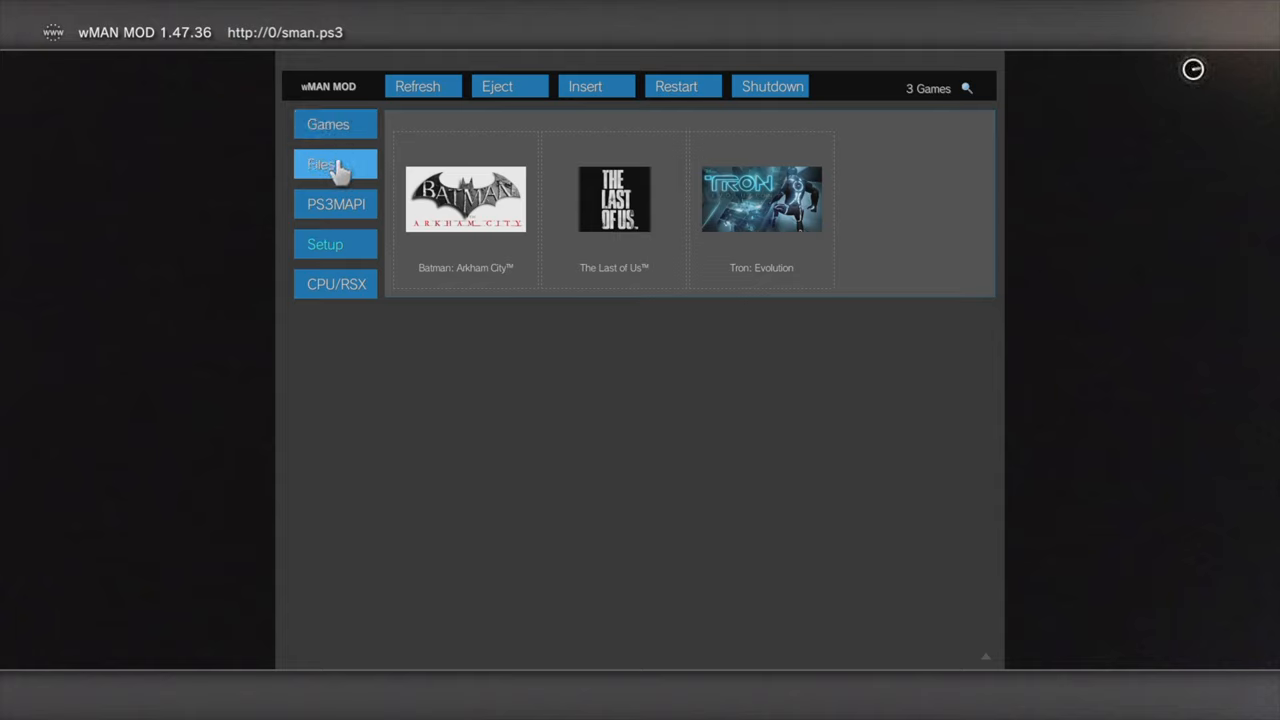
{"action": "left_click", "coordinate": [336, 164]}
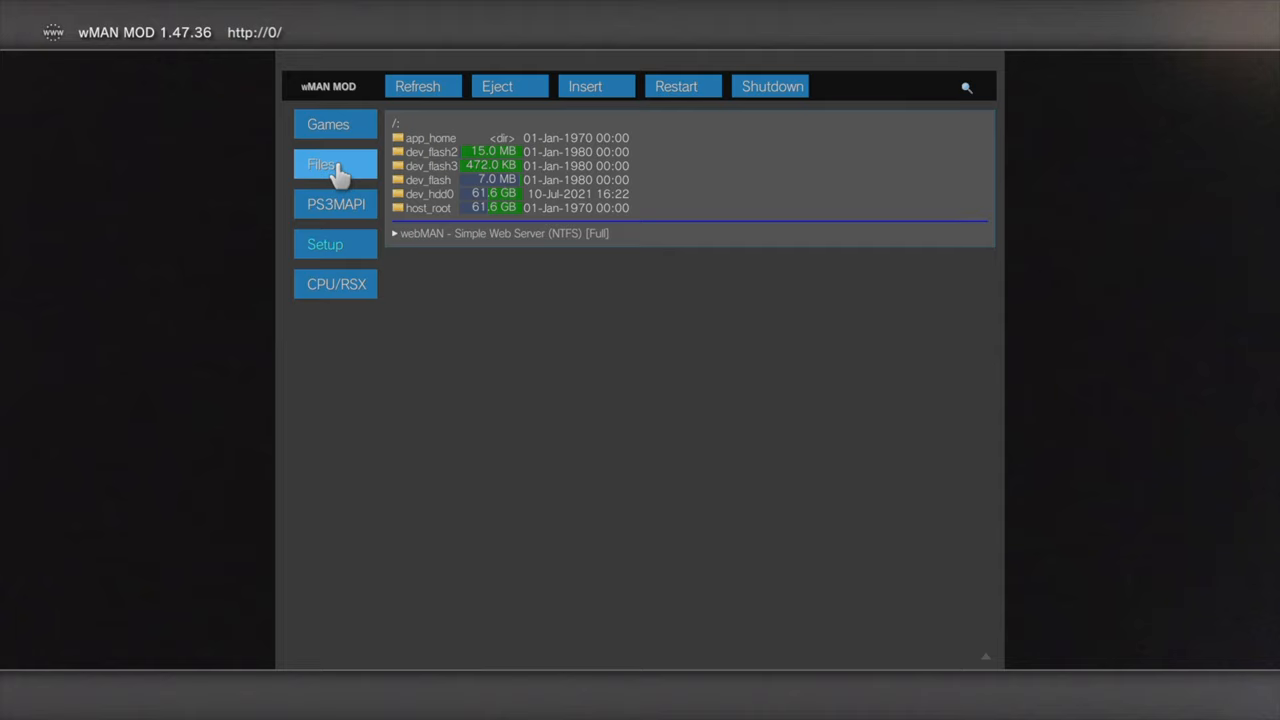
{"action": "mouse_move", "coordinate": [336, 204]}
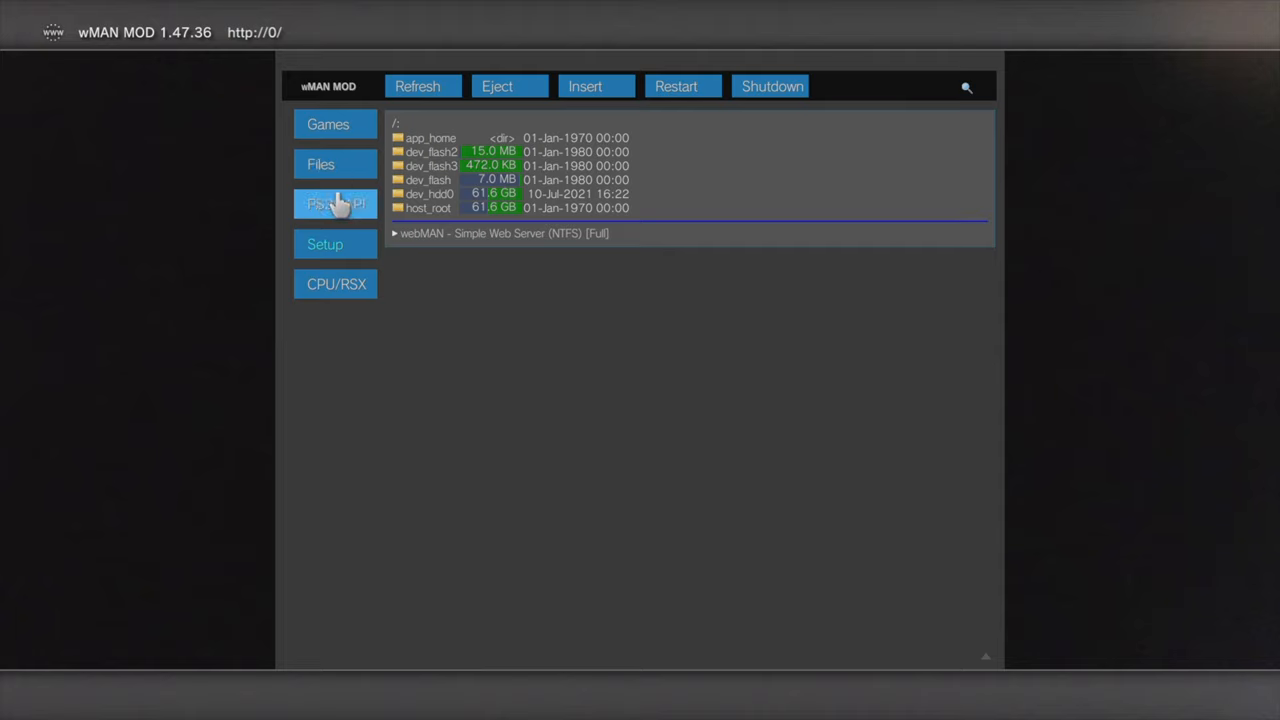
View the PS3MAPI commands page, then return to the Setup page
{"action": "left_click", "coordinate": [336, 204]}
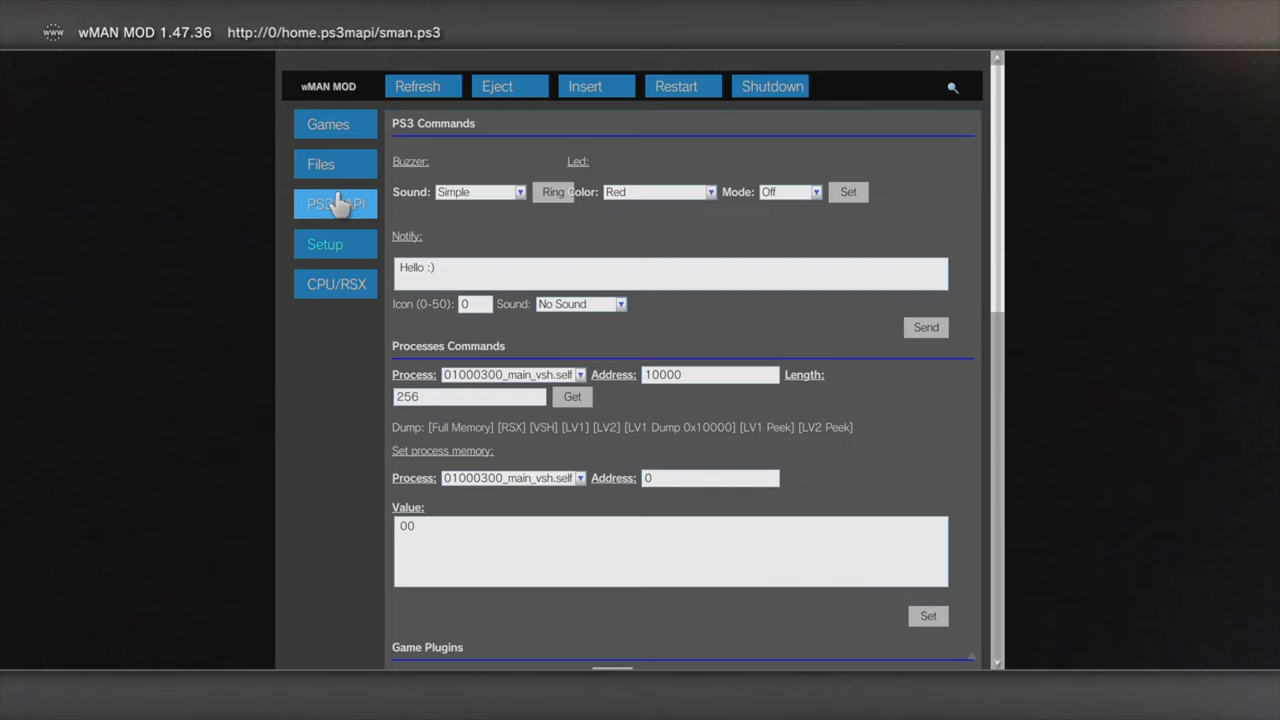
{"action": "left_click", "coordinate": [324, 244]}
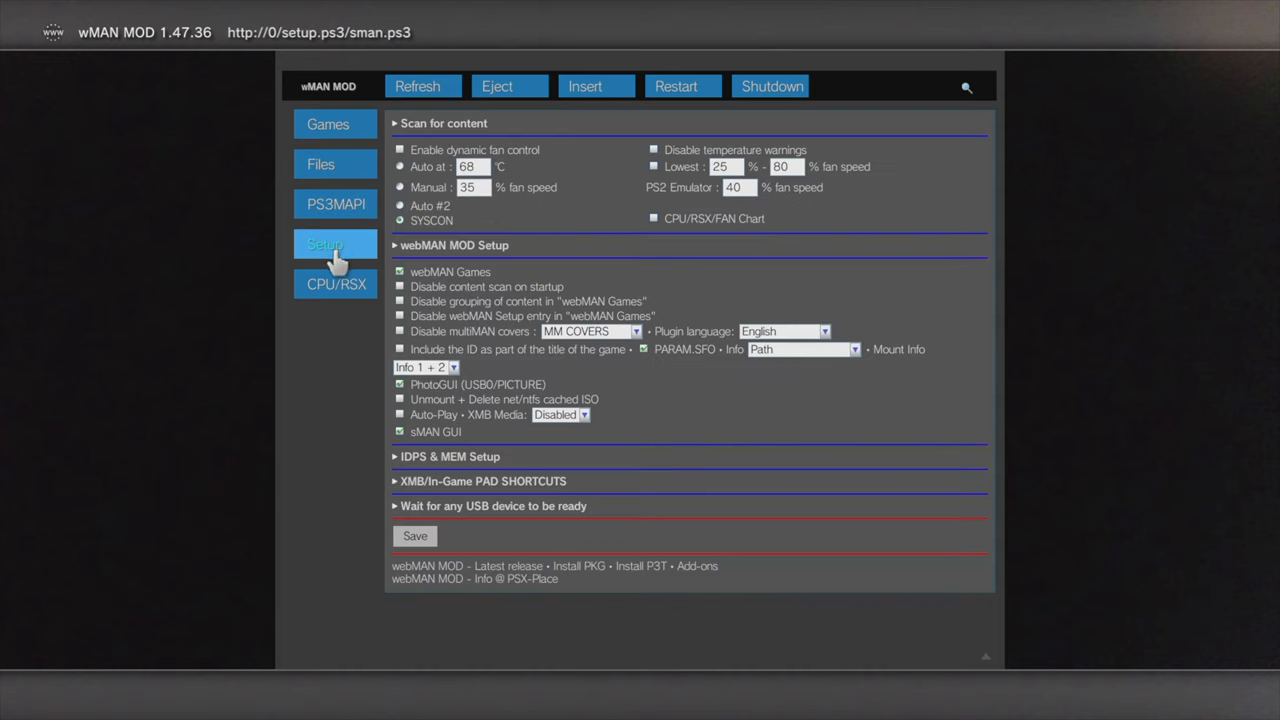
{"action": "mouse_move", "coordinate": [336, 284]}
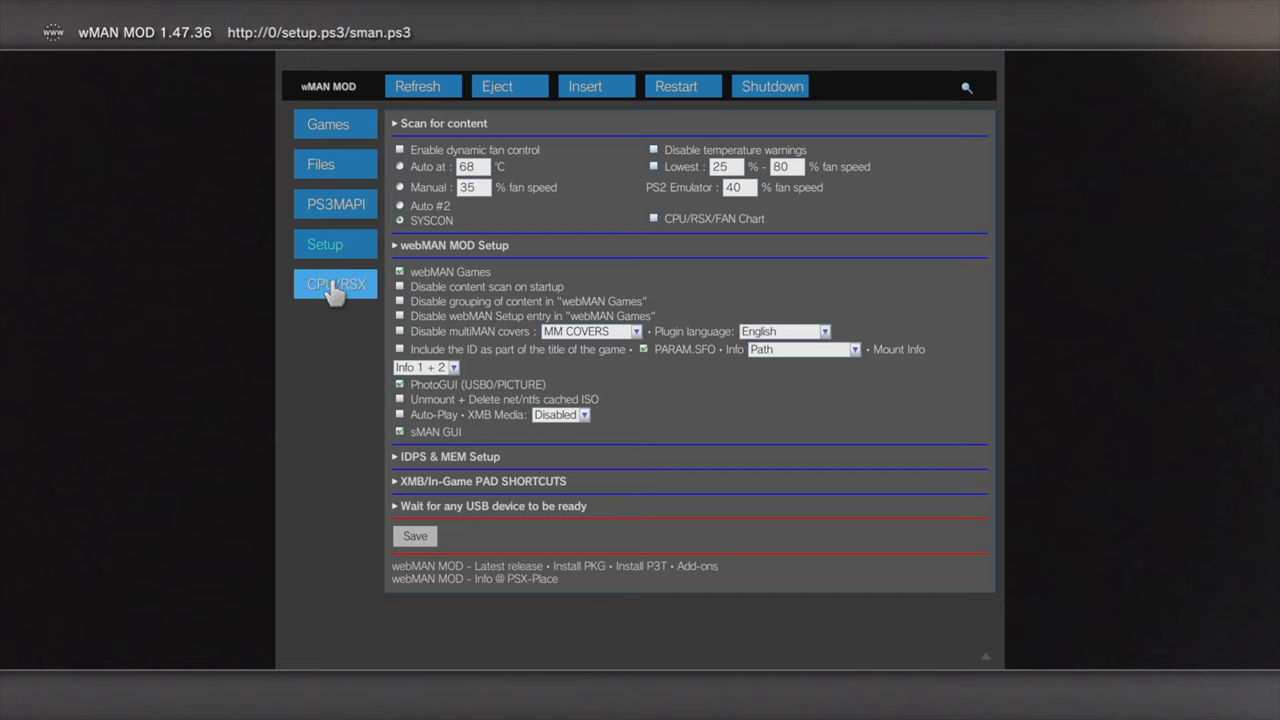
View the CPU/RSX temperature page before returning to the XMB webMAN column
{"action": "left_click", "coordinate": [336, 284]}
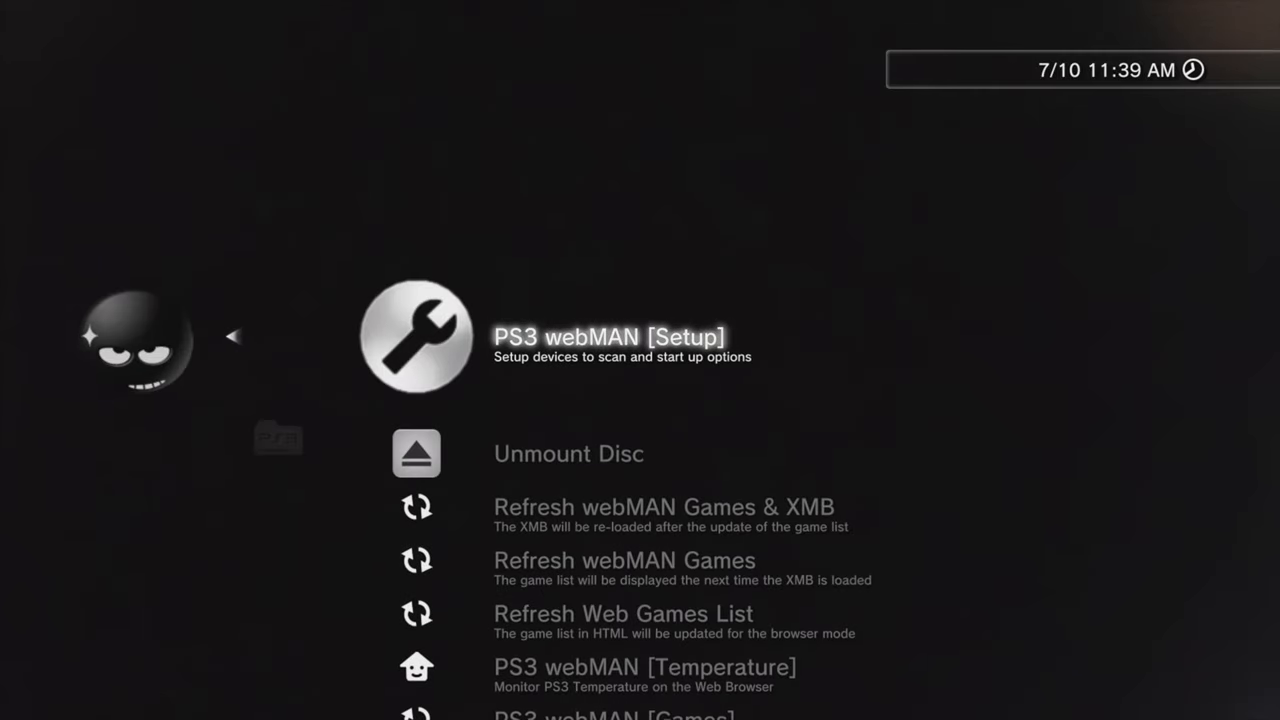
{"action": "scroll", "scroll_direction": "down", "scroll_amount": 3}
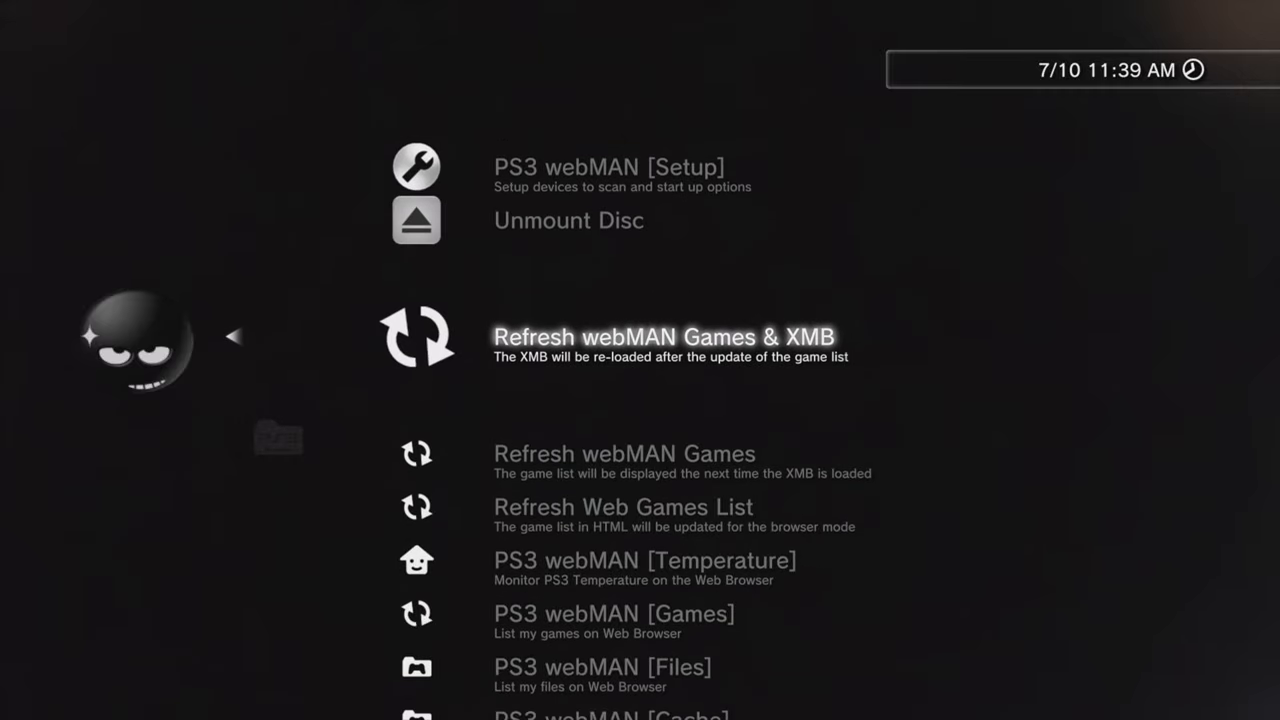
{"action": "scroll", "scroll_direction": "down", "scroll_amount": 3}
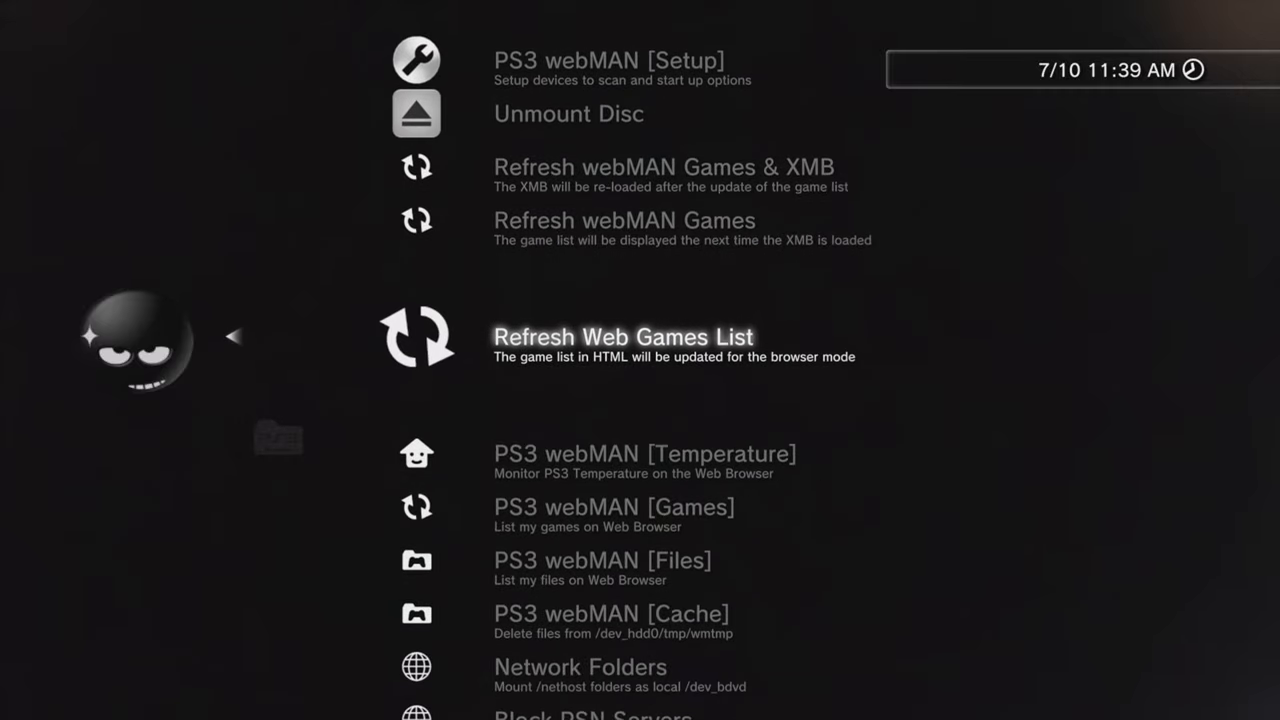
{"action": "scroll", "scroll_direction": "down", "scroll_amount": 3}
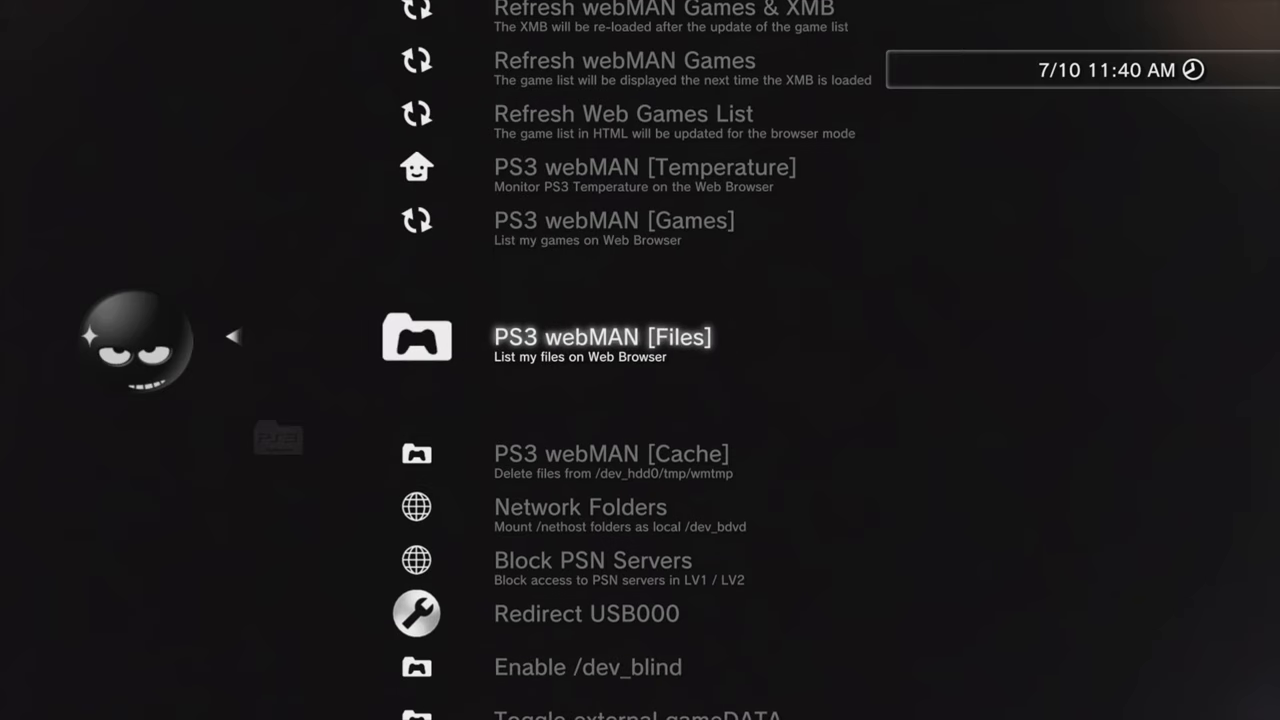
{"action": "scroll", "scroll_direction": "down", "scroll_amount": 3}
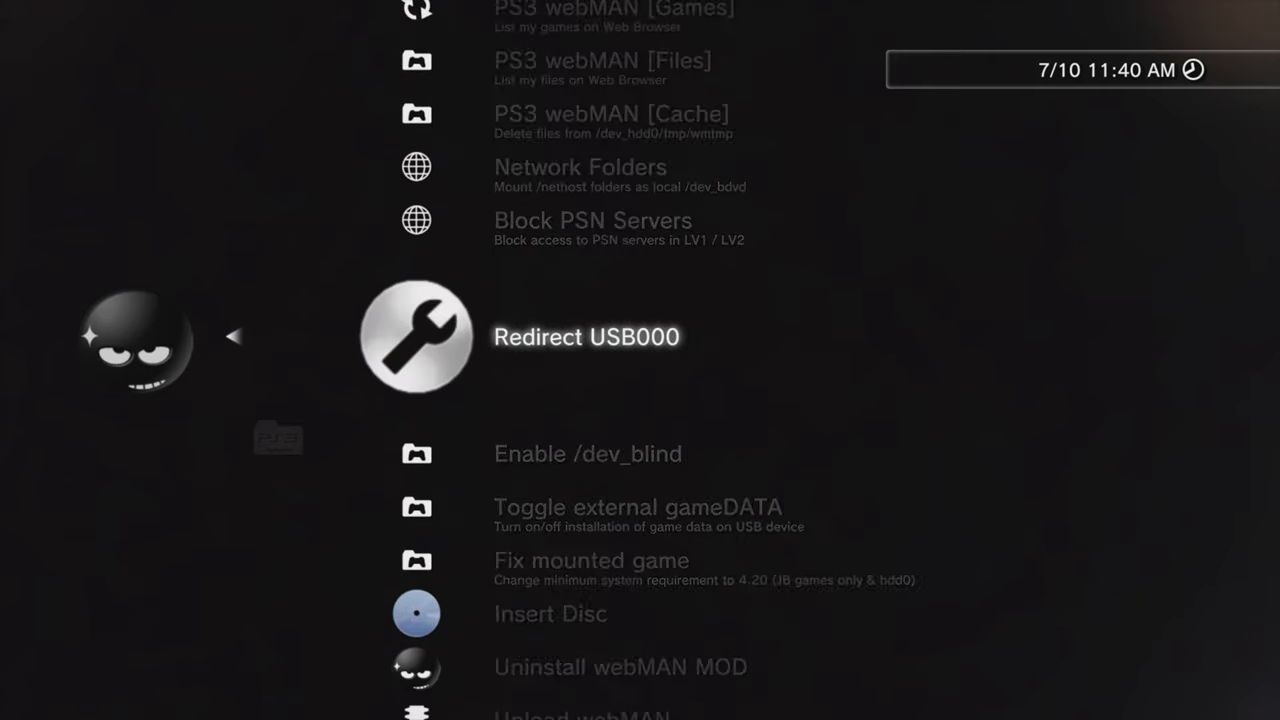
{"action": "scroll", "scroll_direction": "down", "scroll_amount": 3}
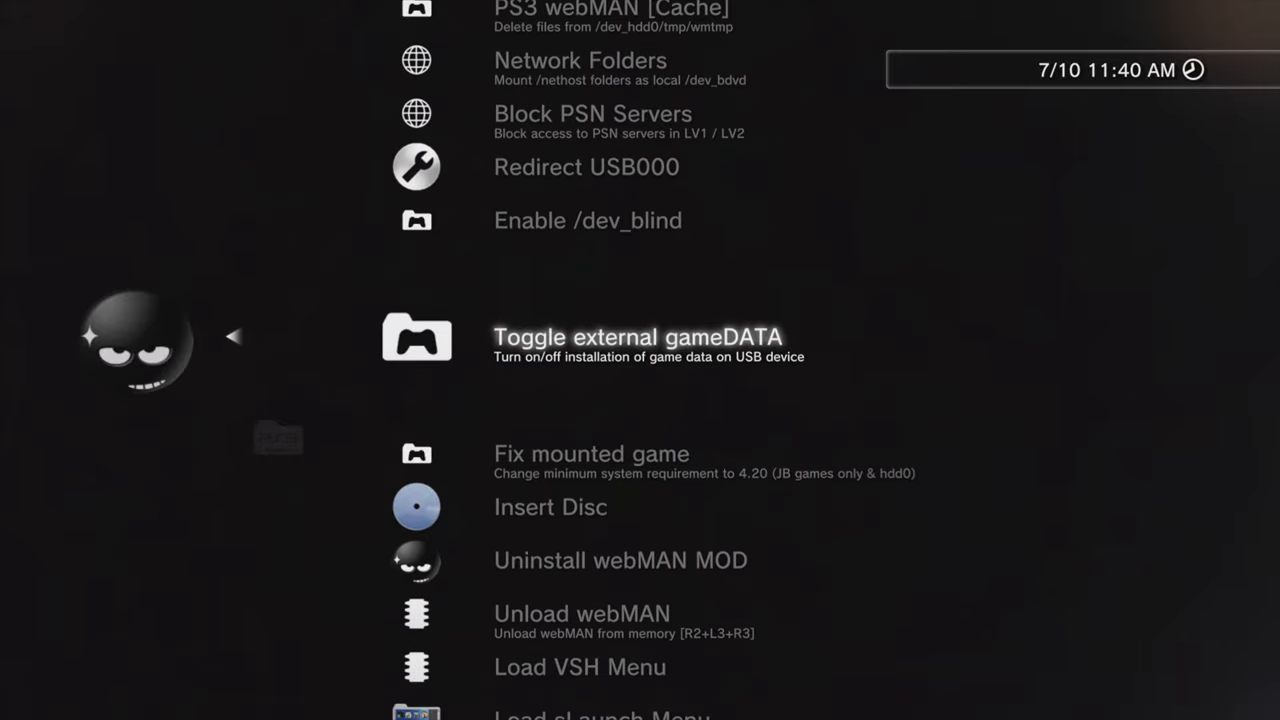
{"action": "scroll", "scroll_direction": "down", "scroll_amount": 3}
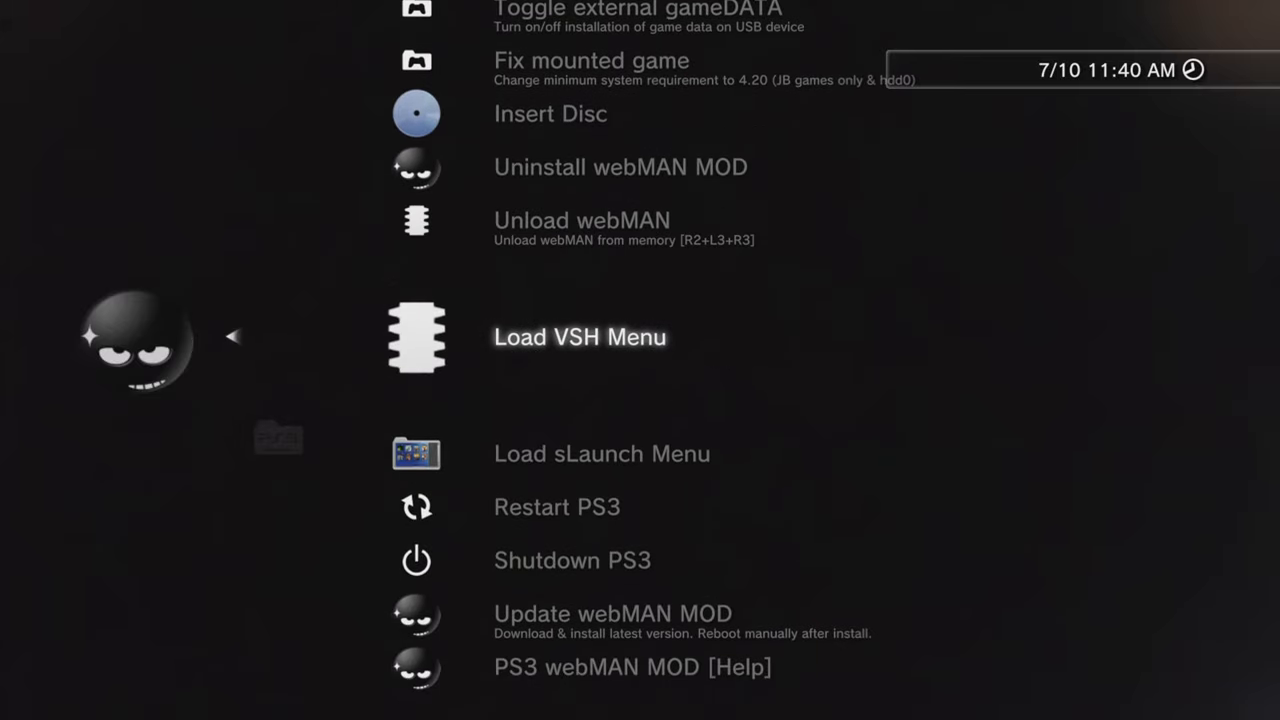
{"action": "scroll", "scroll_direction": "down", "scroll_amount": 3}
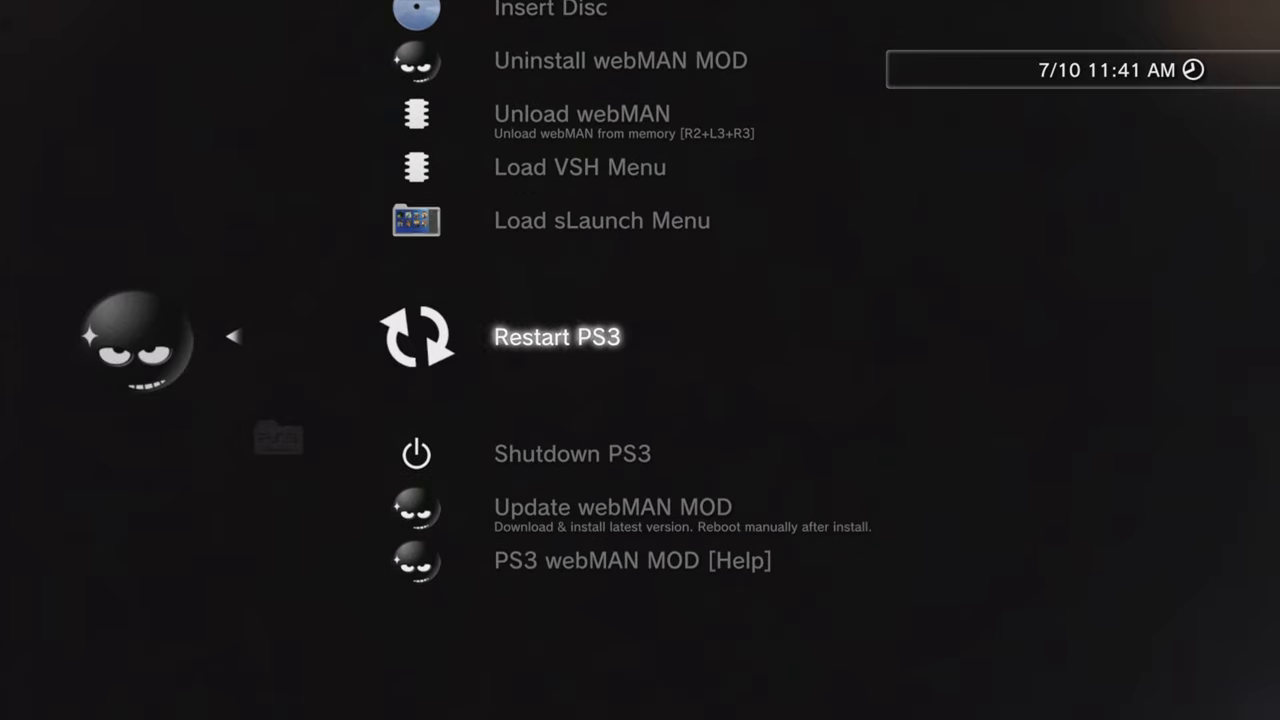
{"action": "scroll", "scroll_direction": "down", "scroll_amount": 3}
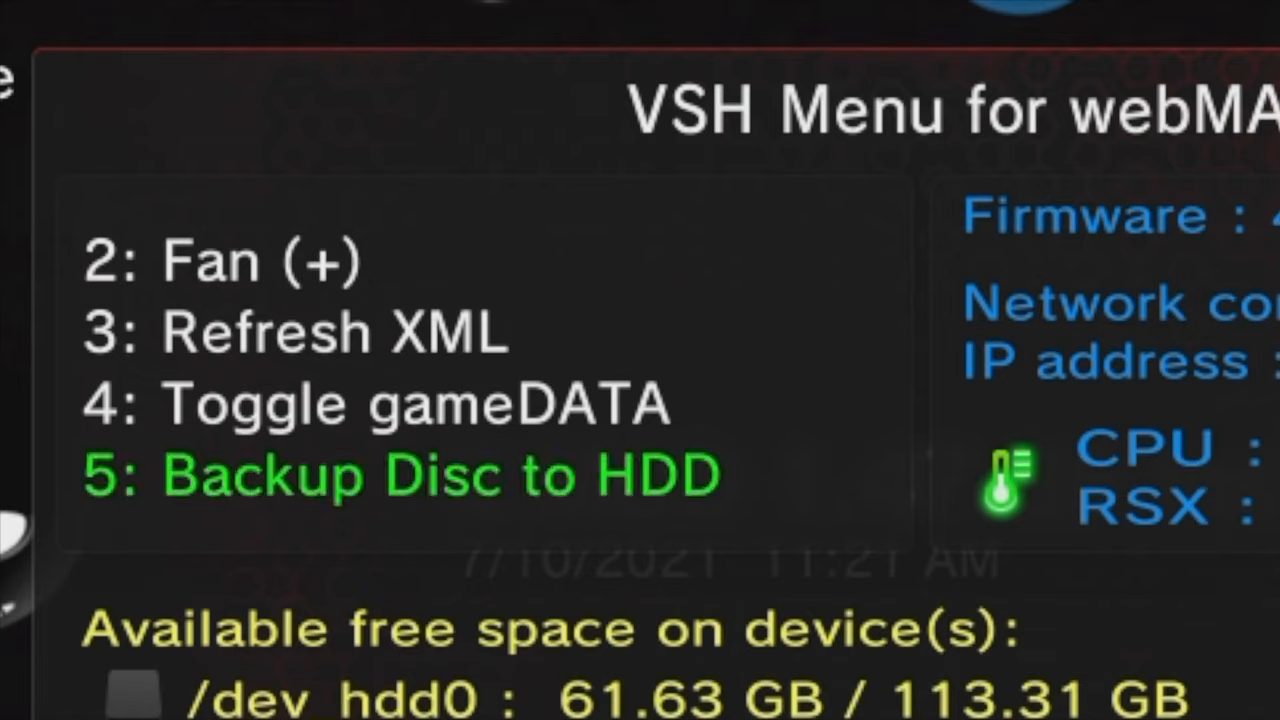
Scroll through the VSH Menu's fan, XML refresh, gameDATA and disc backup options
{"action": "scroll", "scroll_direction": "down", "scroll_amount": 3}
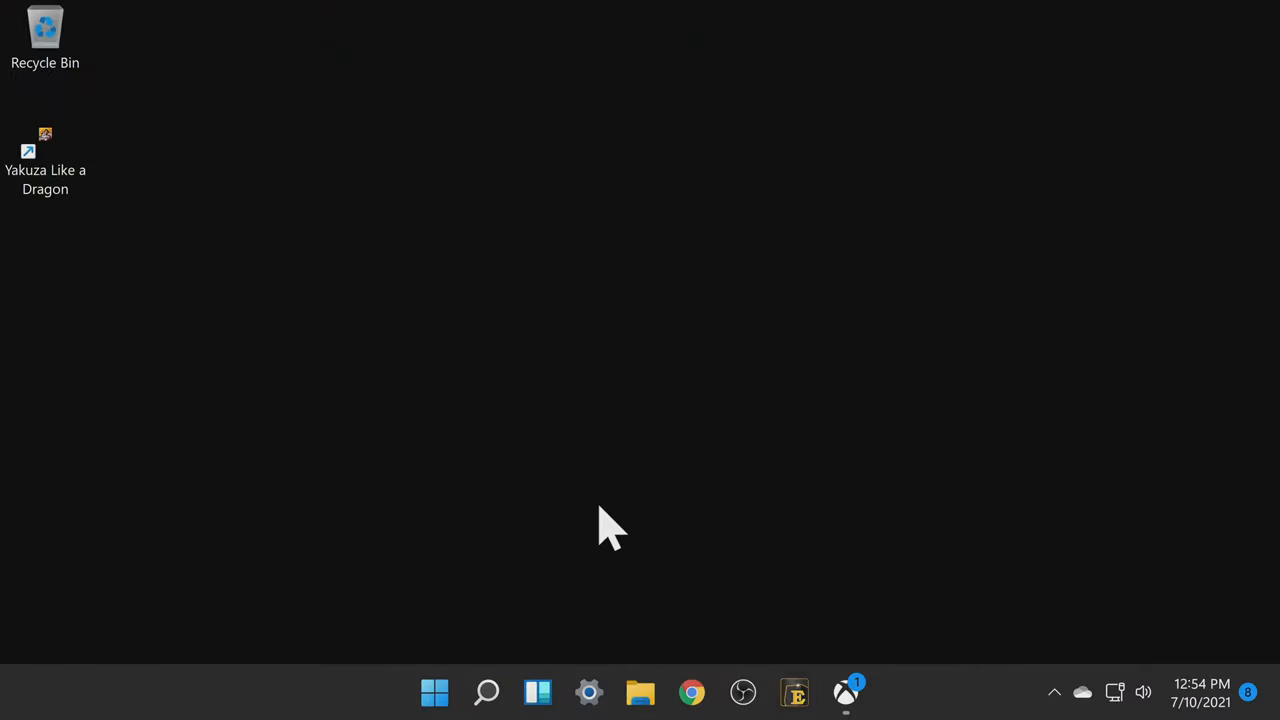
{"action": "mouse_move", "coordinate": [692, 692]}
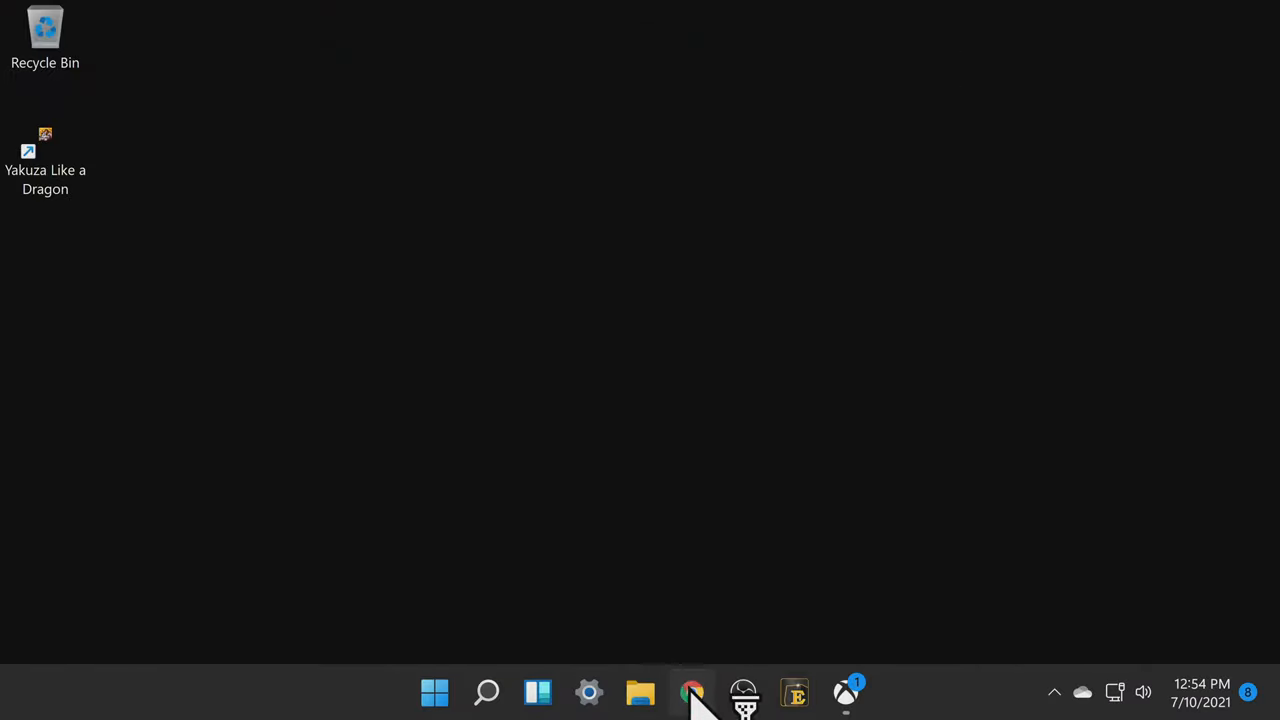
Launch Chrome on the PC and navigate to the PS3's webMAN address 192.168.1.152:5000
{"action": "left_click", "coordinate": [692, 692]}
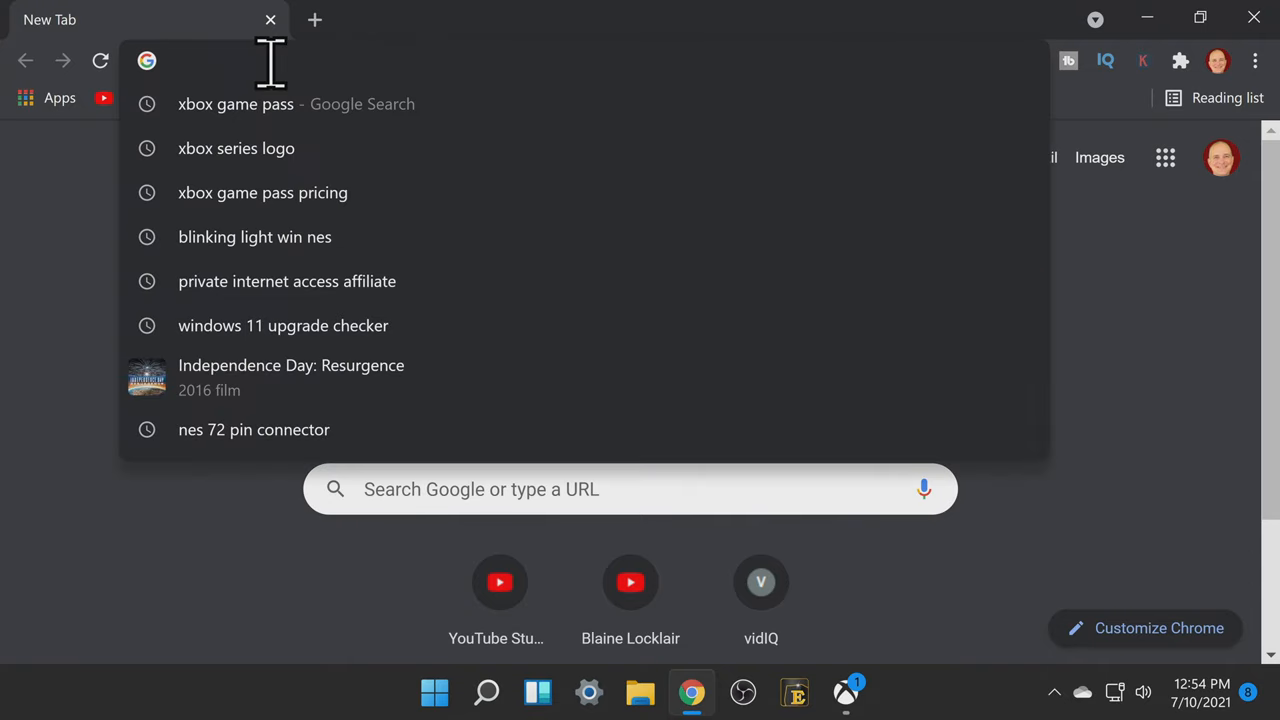
{"action": "type", "text": "192.168.1.152:5000"}
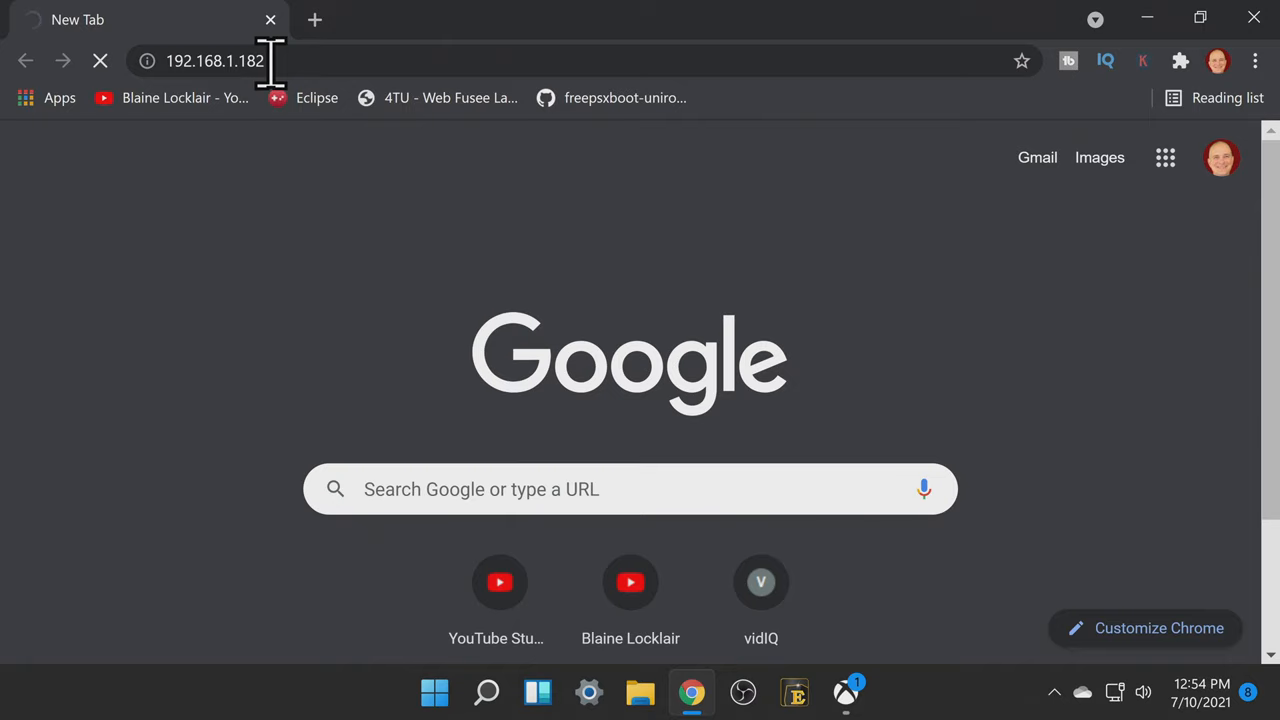
{"action": "mouse_move", "coordinate": [280, 114]}
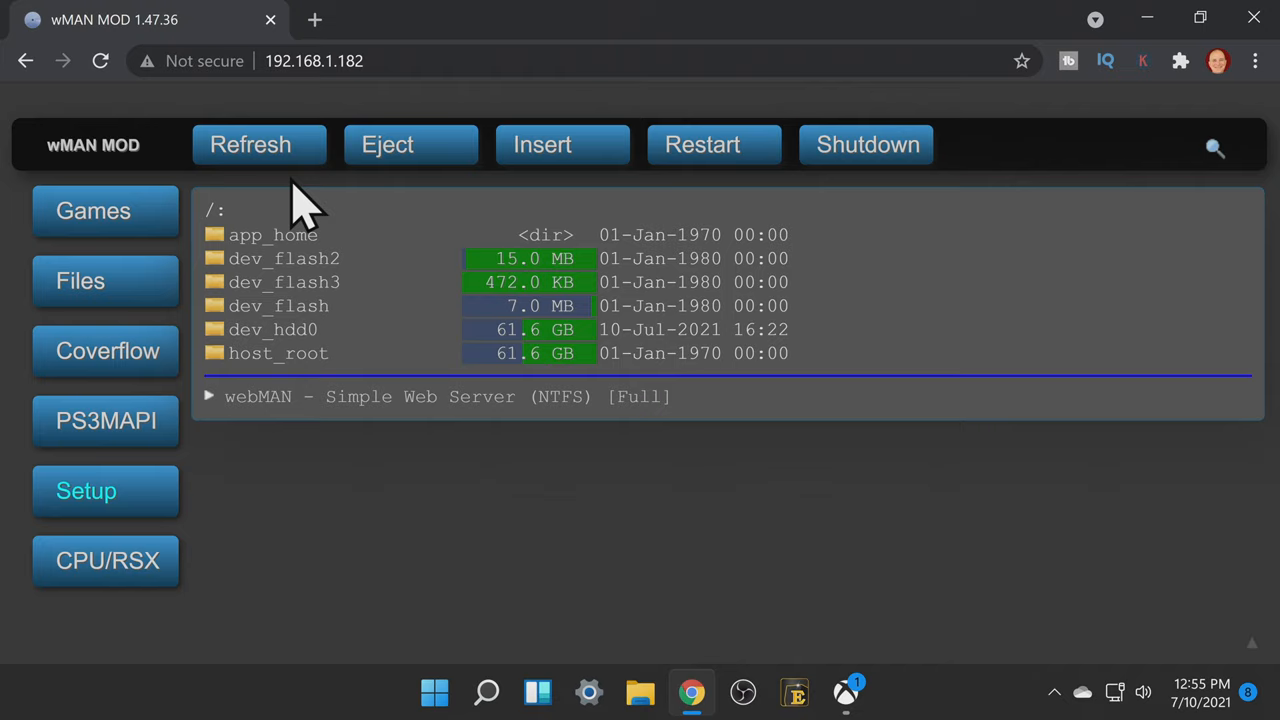
{"action": "mouse_move", "coordinate": [290, 220]}
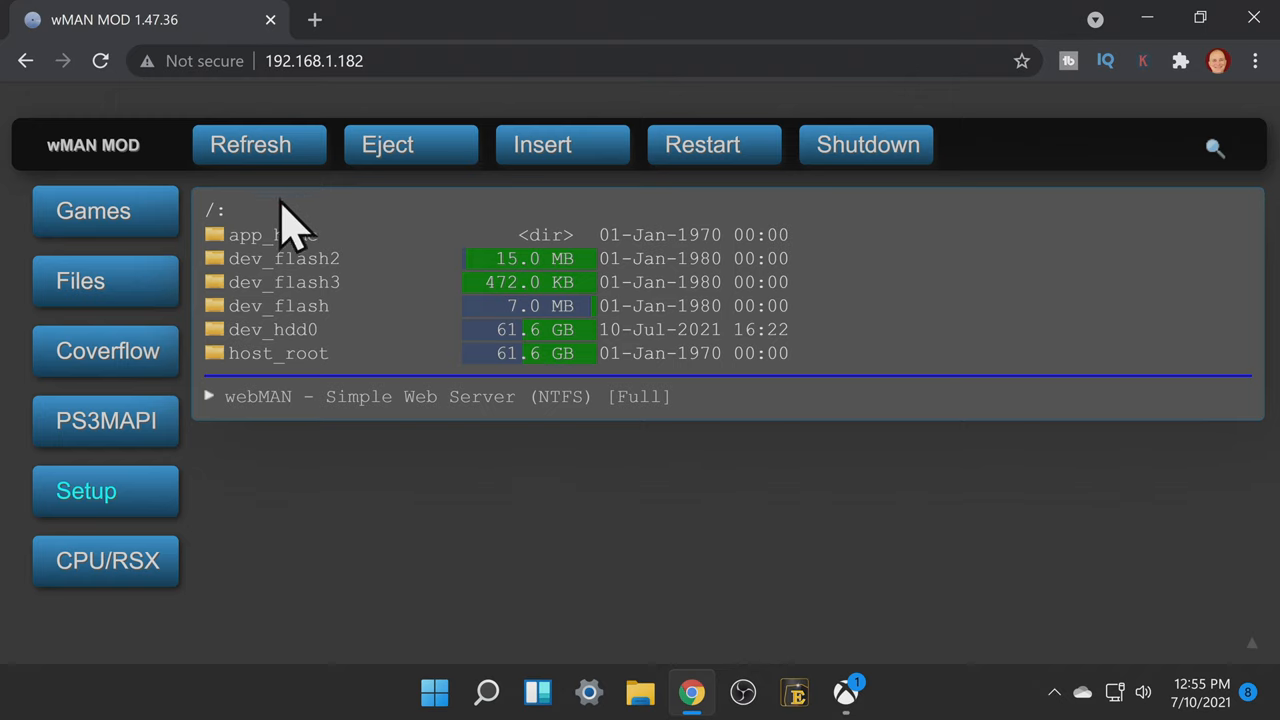
From the Games list, mount Tron: Evolution from the PS3 hard drive until reported loaded
{"action": "left_click", "coordinate": [92, 210]}
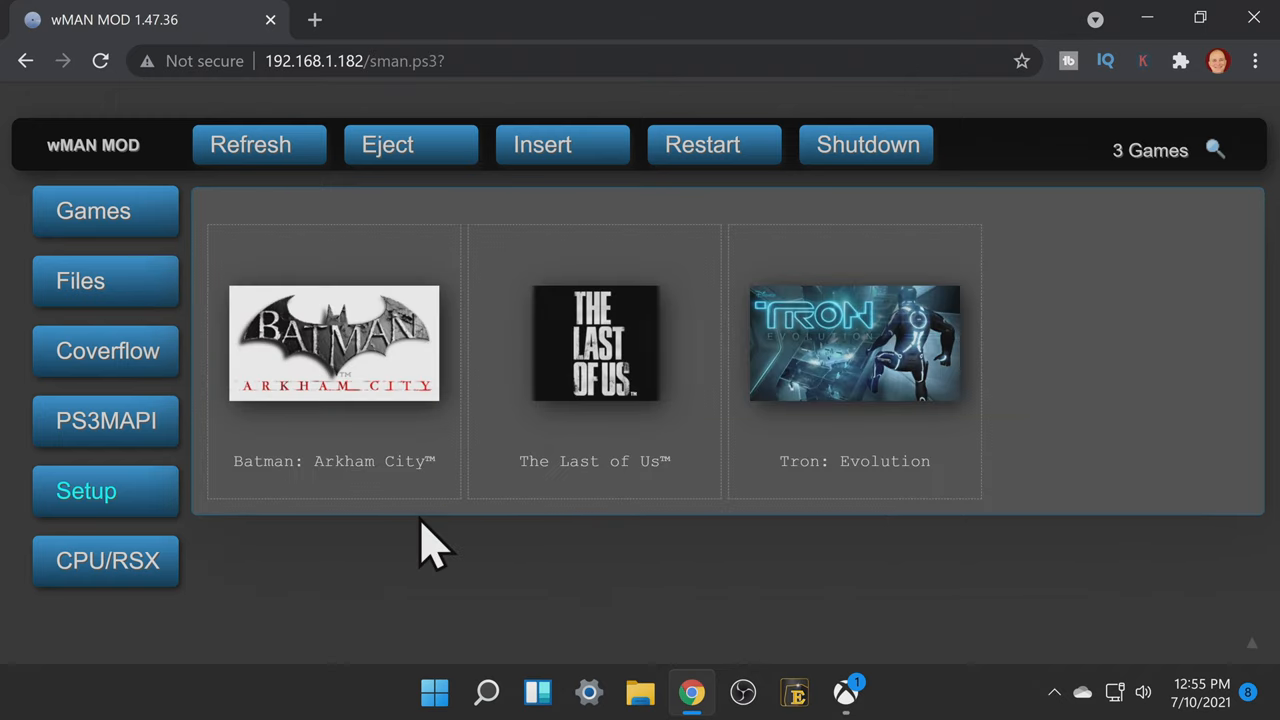
{"action": "left_click", "coordinate": [852, 344]}
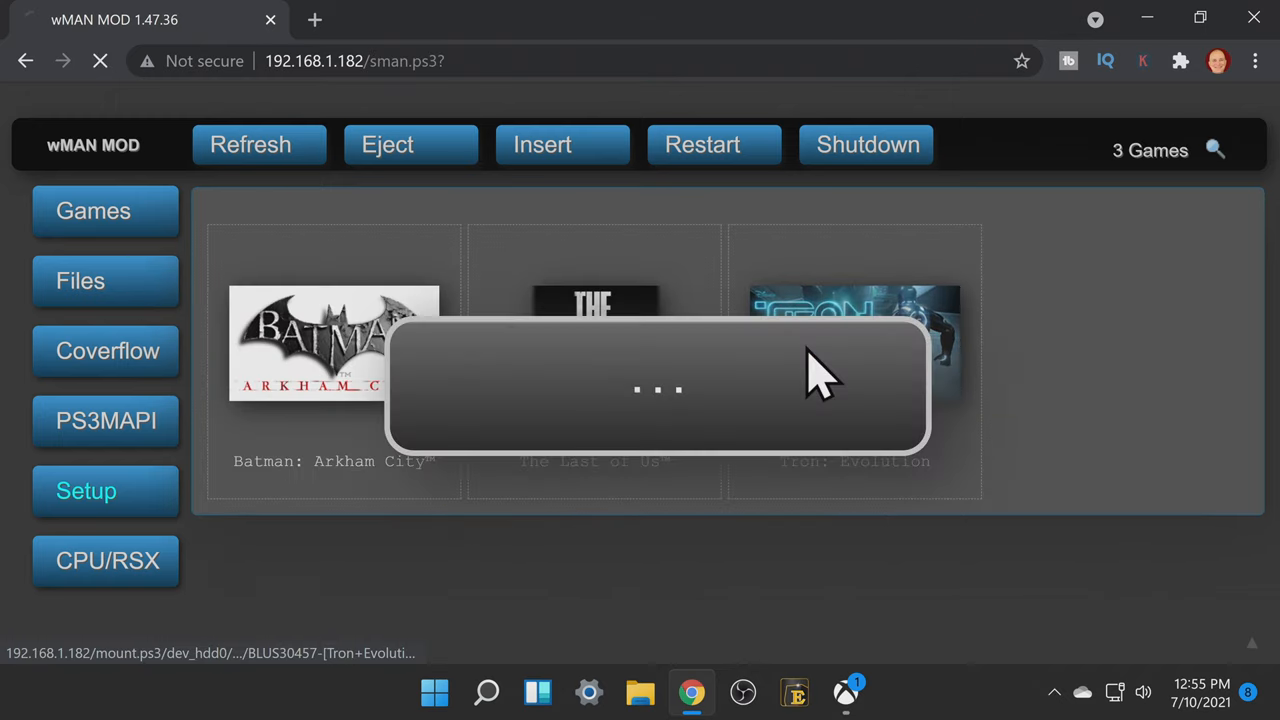
{"action": "left_click", "coordinate": [854, 340]}
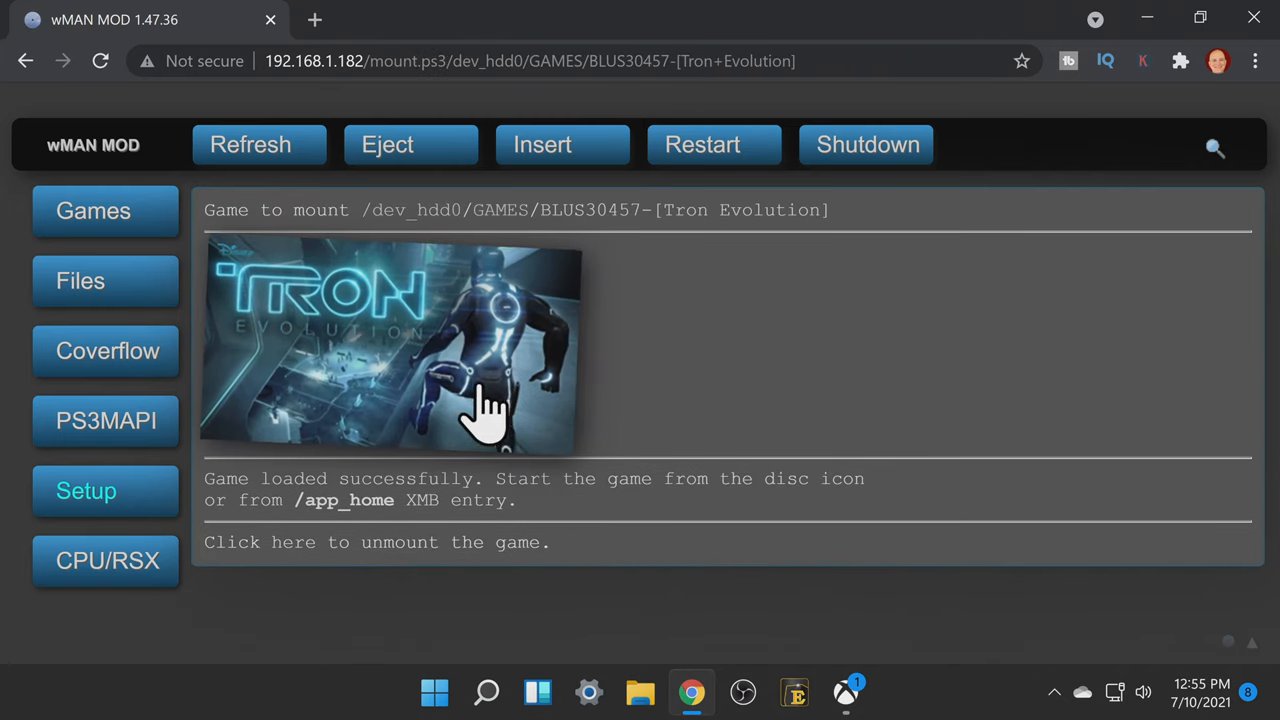